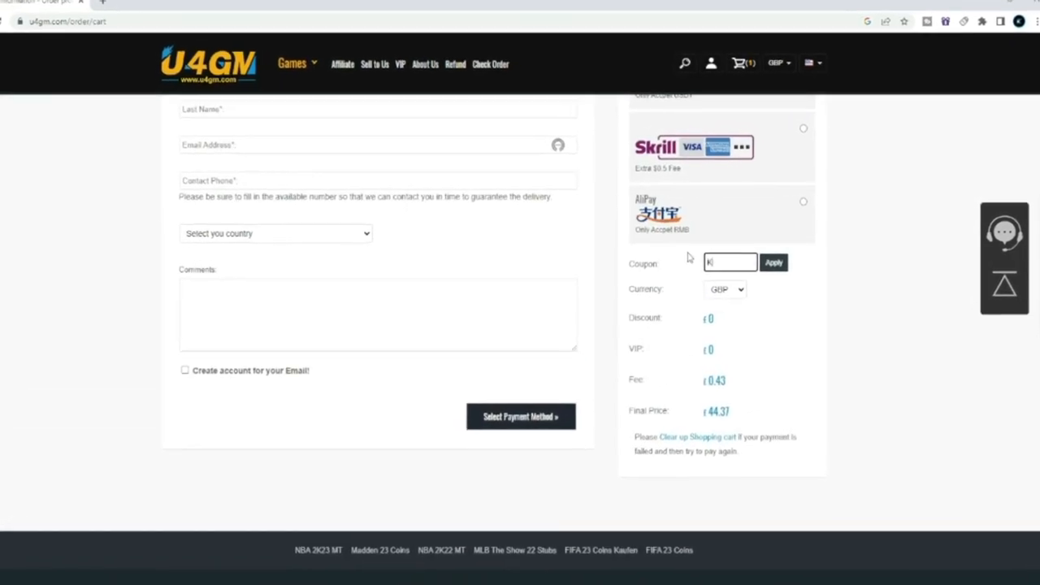
# - Apply the coupon KING so a £2.2 discount brings the final price to £42.17
pyautogui.write('ING')
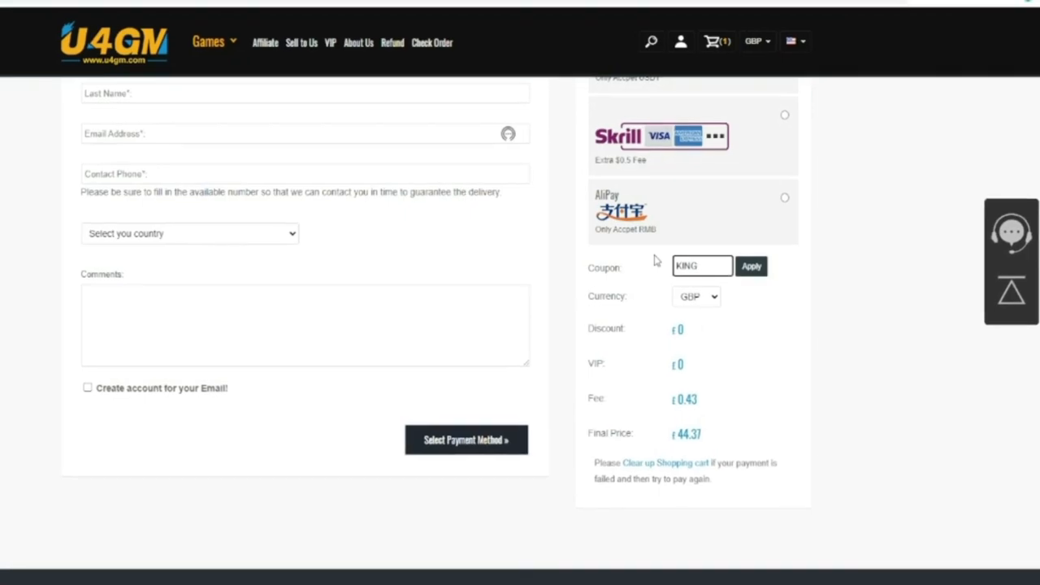
pyautogui.click(750, 266)
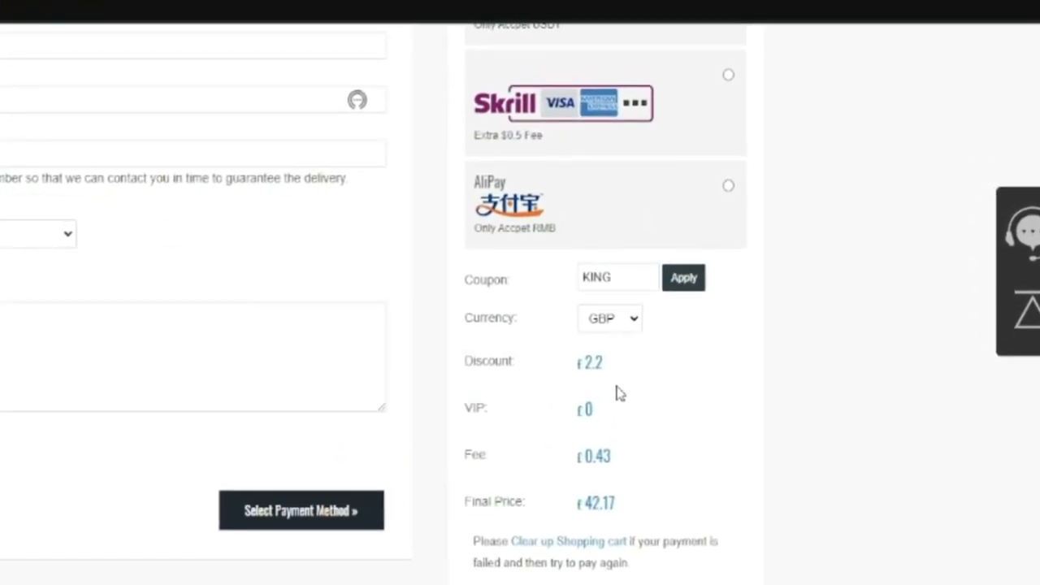
pyautogui.scroll(-3)
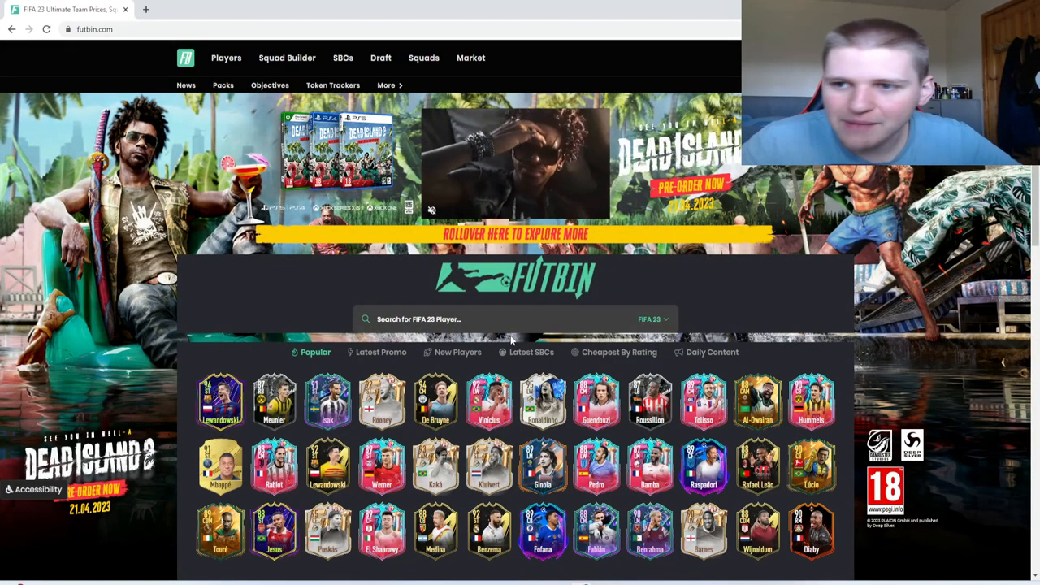
# - Go to Cheapest Players By Rating from the SBCs menu and browse its columns
pyautogui.click(343, 58)
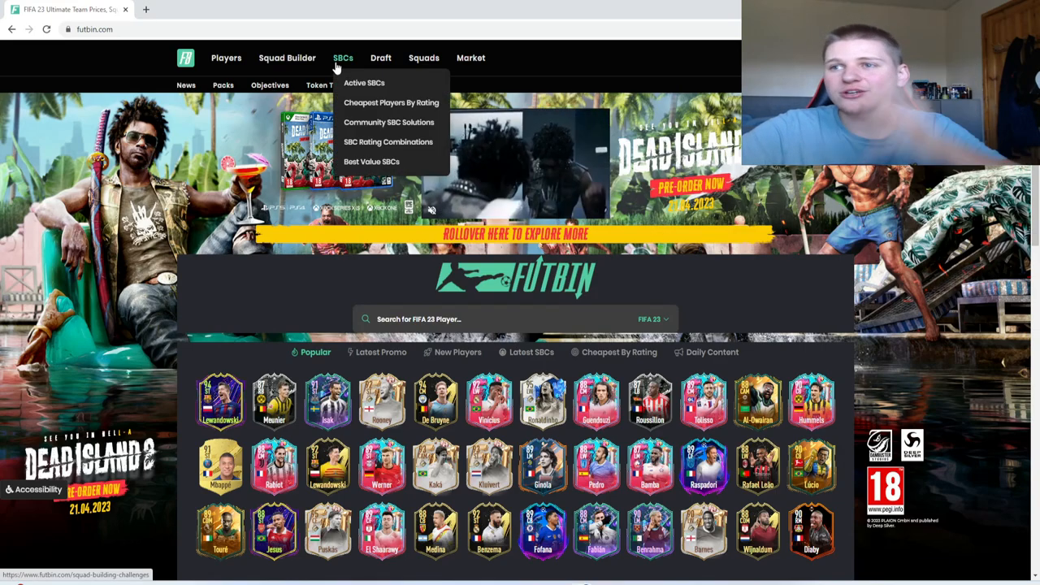
pyautogui.moveTo(390, 102)
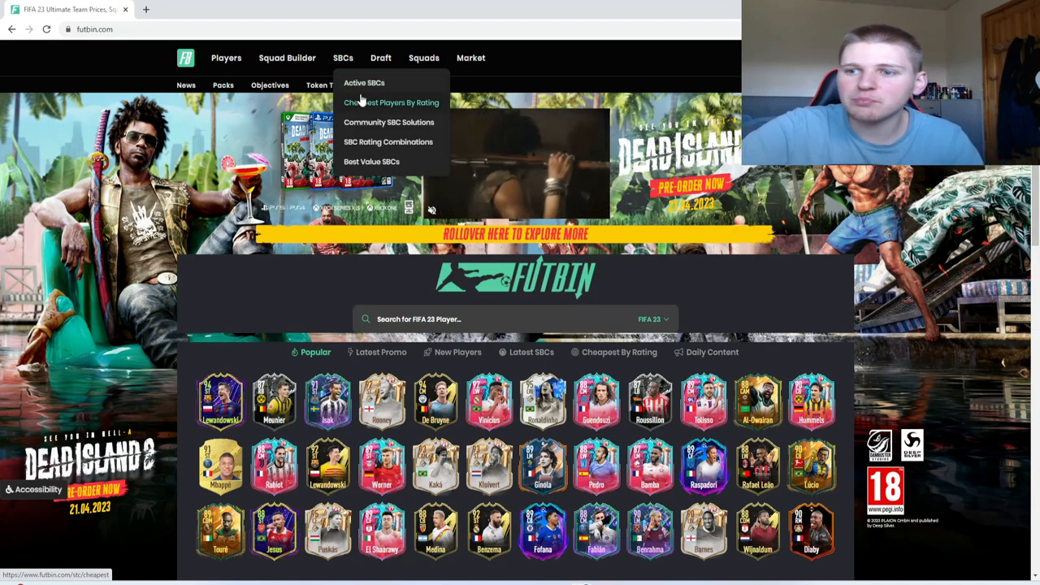
pyautogui.click(392, 102)
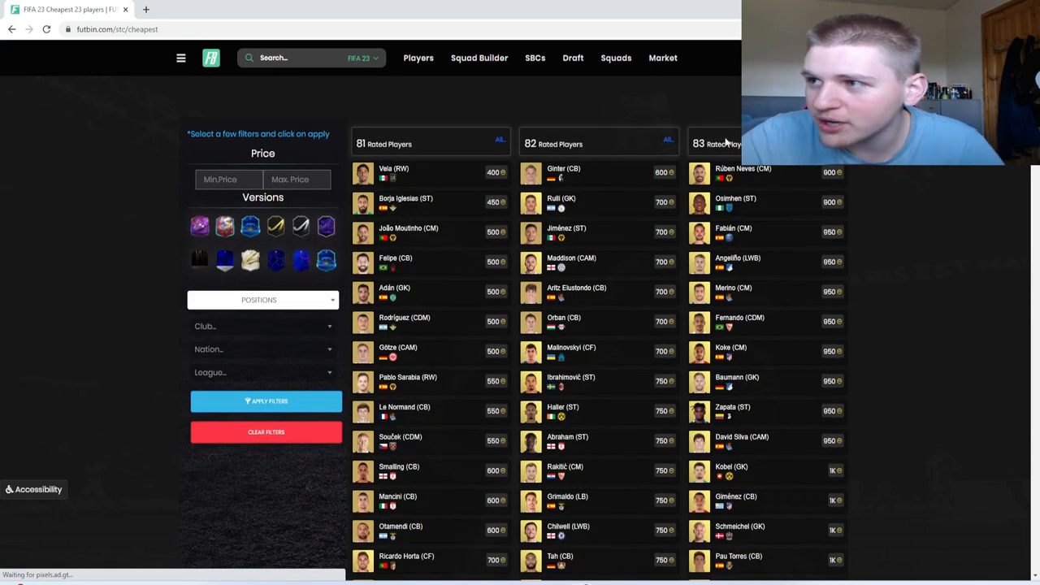
pyautogui.scroll(-3)
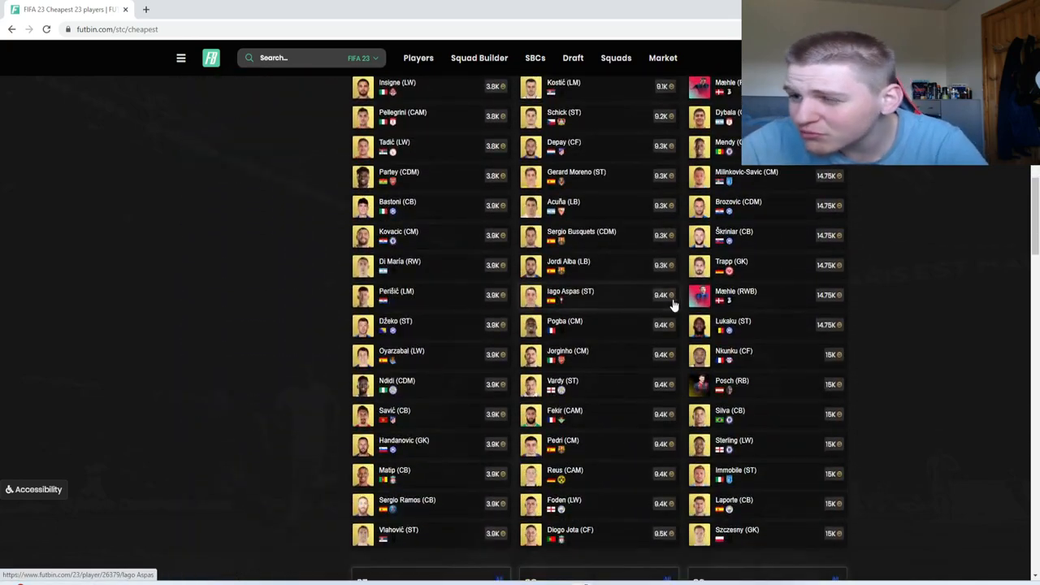
pyautogui.scroll(-3)
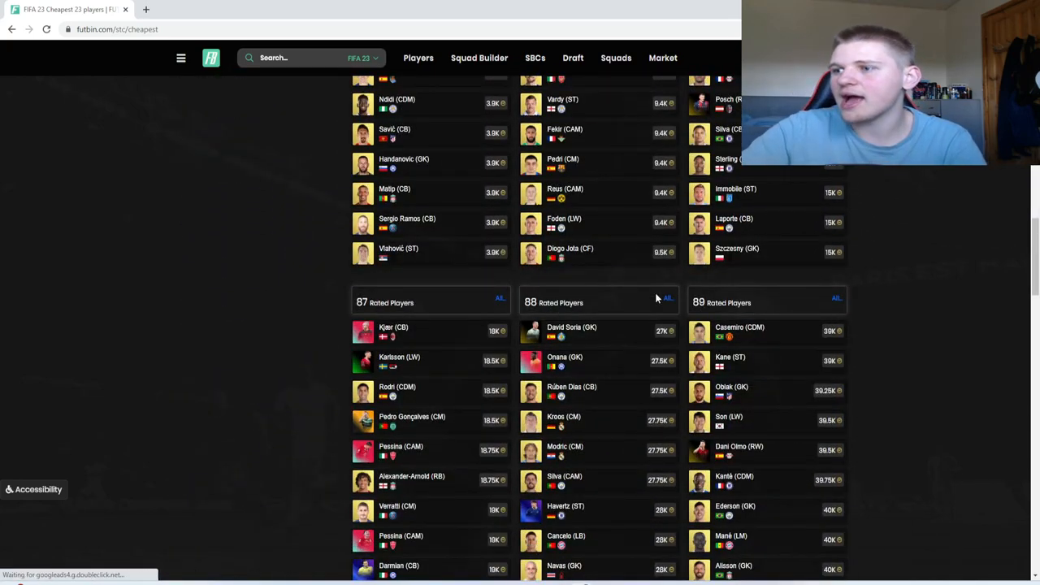
pyautogui.scroll(3)
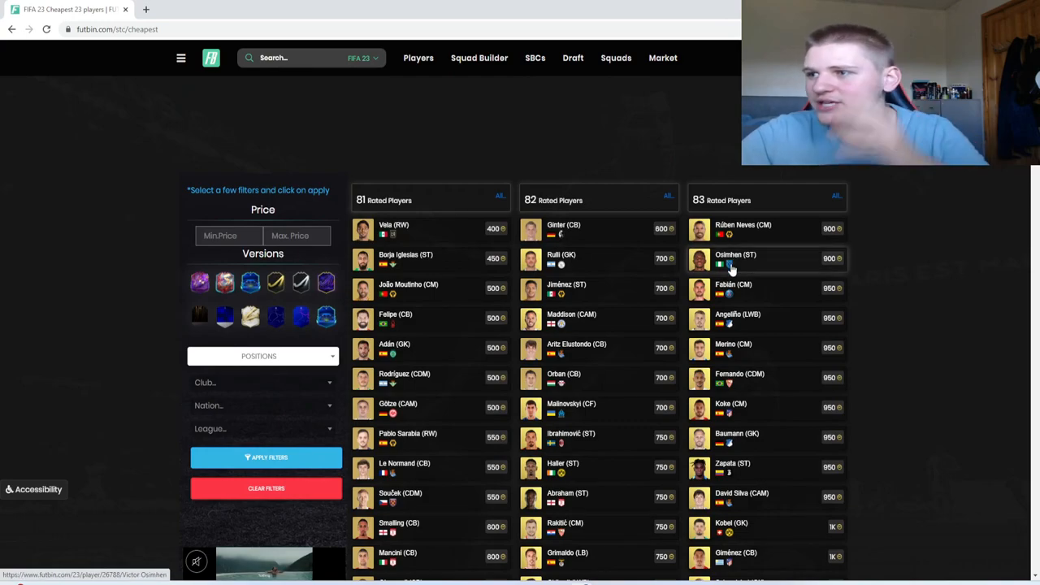
pyautogui.scroll(-3)
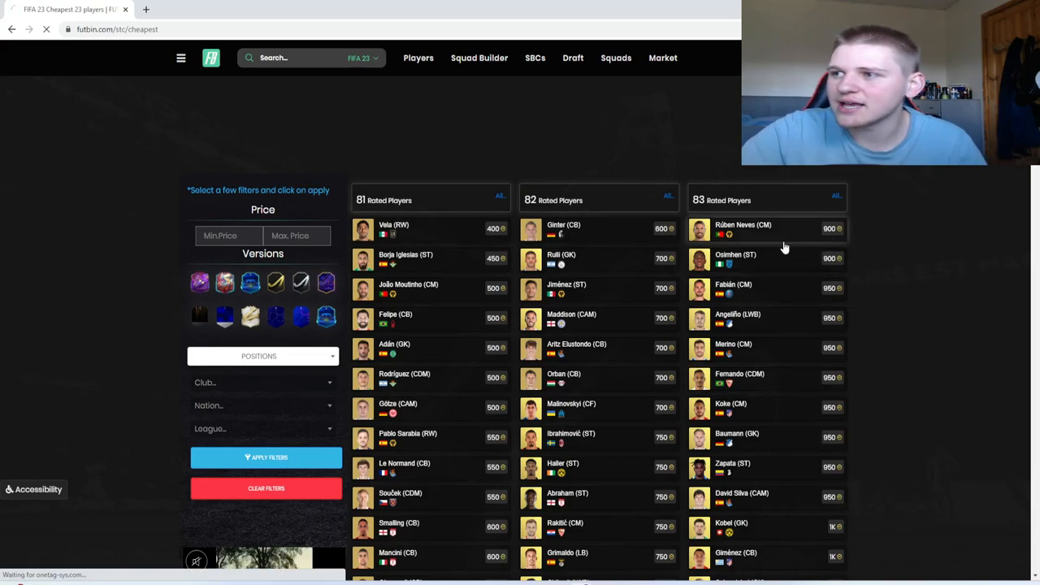
# - View the price page of the cheapest 83-rated player, Rúben Neves at 1,000 coins
pyautogui.click(743, 224)
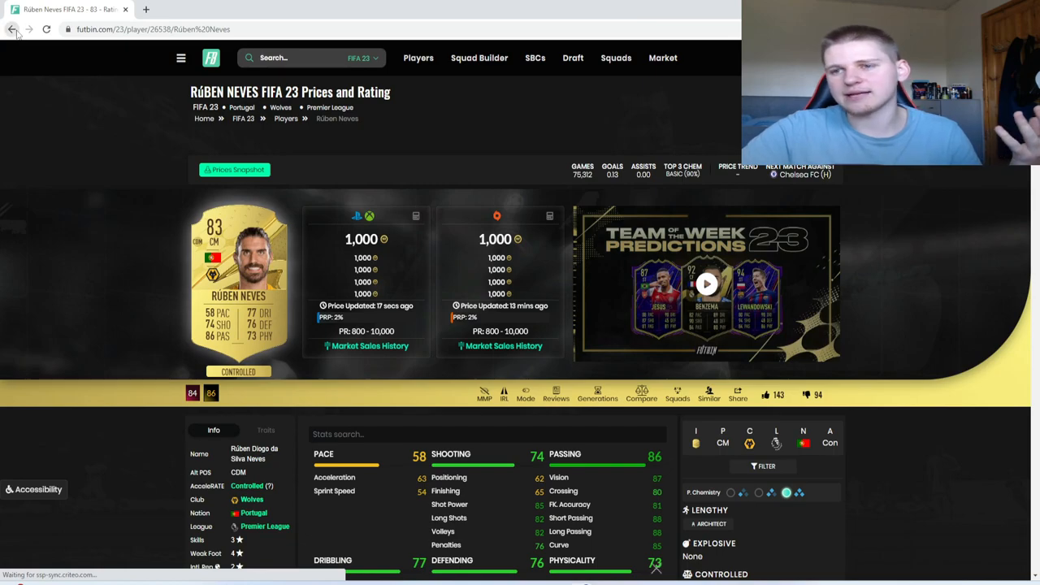
# - Go back to the Cheapest Players By Rating list showing the 81-83 rated columns
pyautogui.click(13, 29)
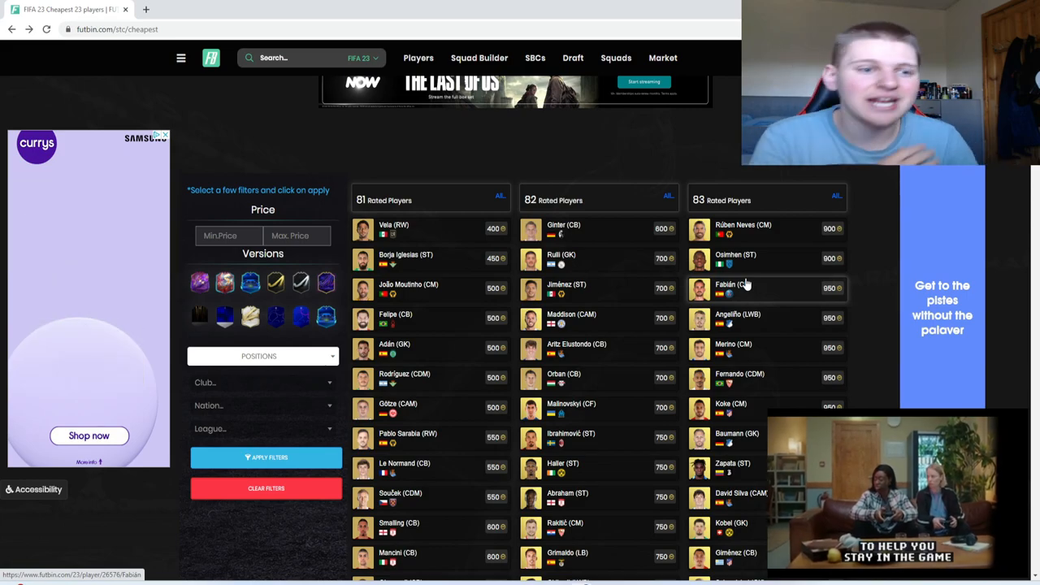
pyautogui.moveTo(715, 72)
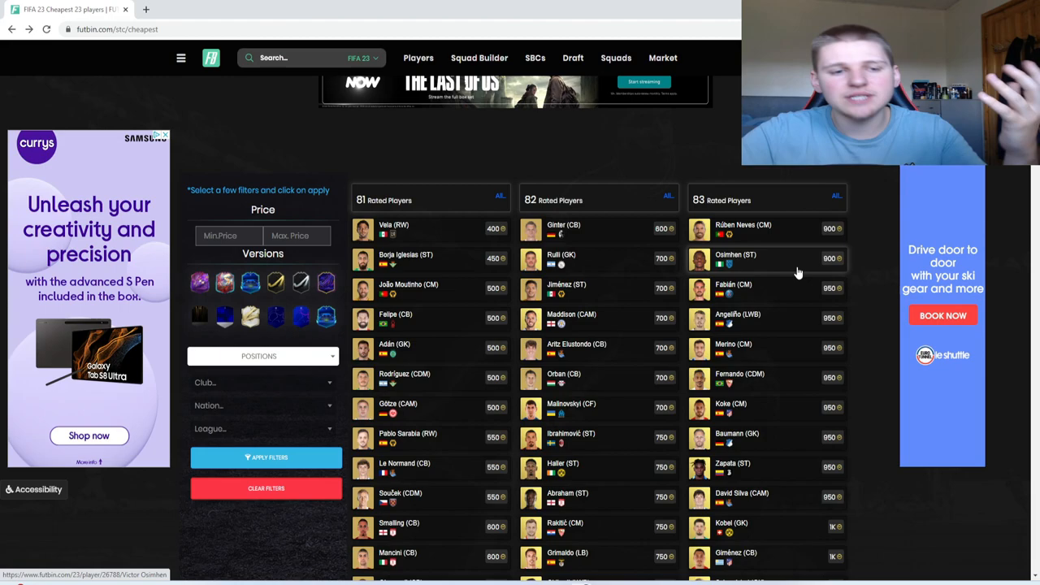
# - Scroll the list until the 84, 85 and 86 Rated Players columns are in view
pyautogui.scroll(-3)
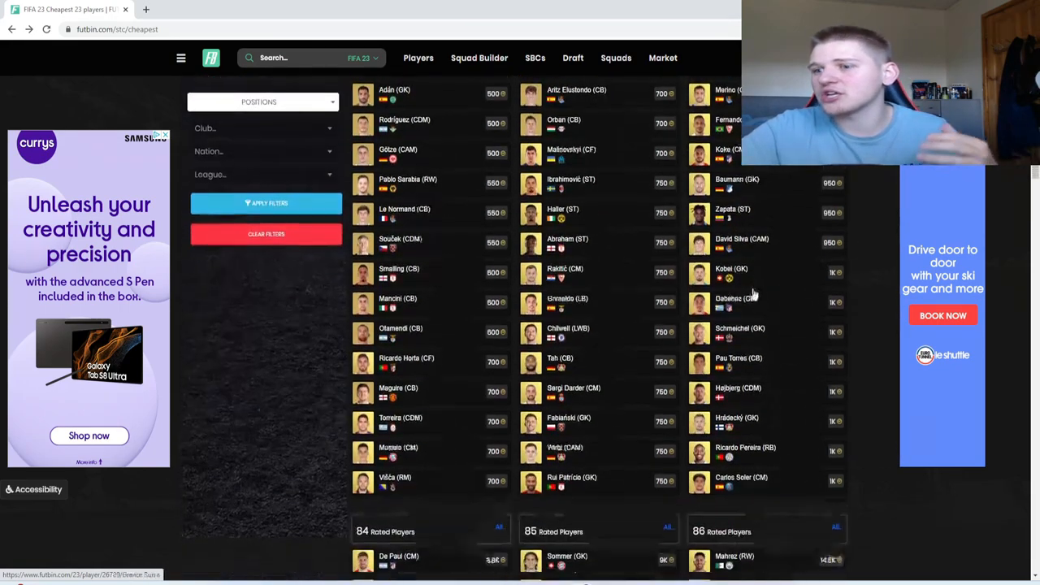
pyautogui.scroll(-3)
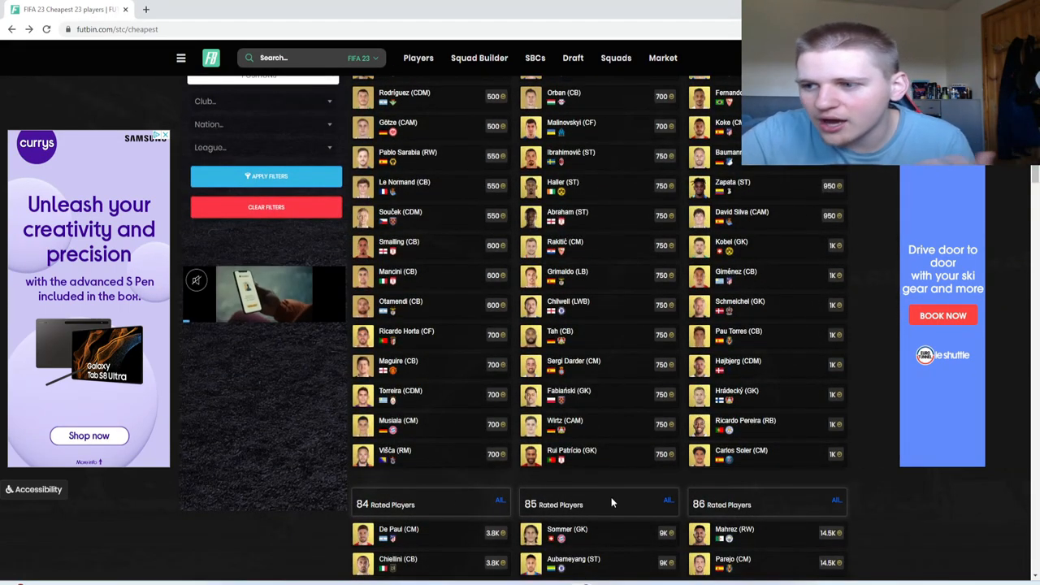
pyautogui.scroll(3)
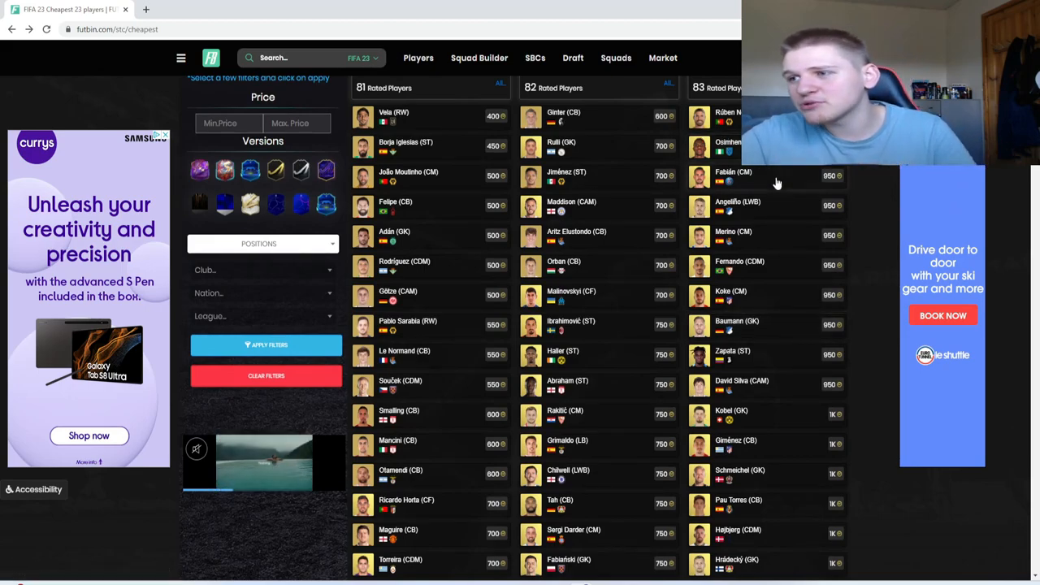
pyautogui.scroll(3)
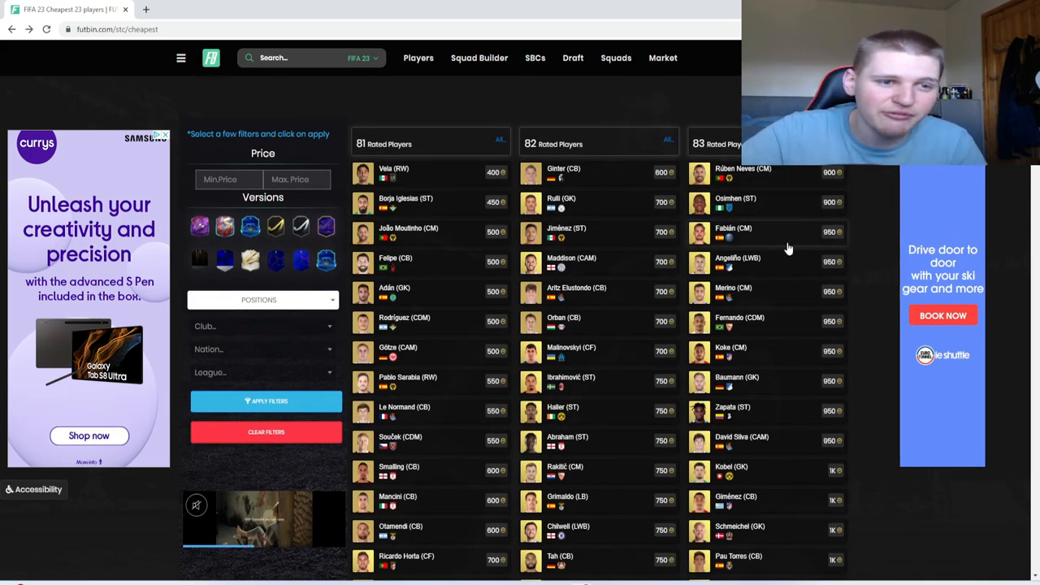
pyautogui.moveTo(784, 177)
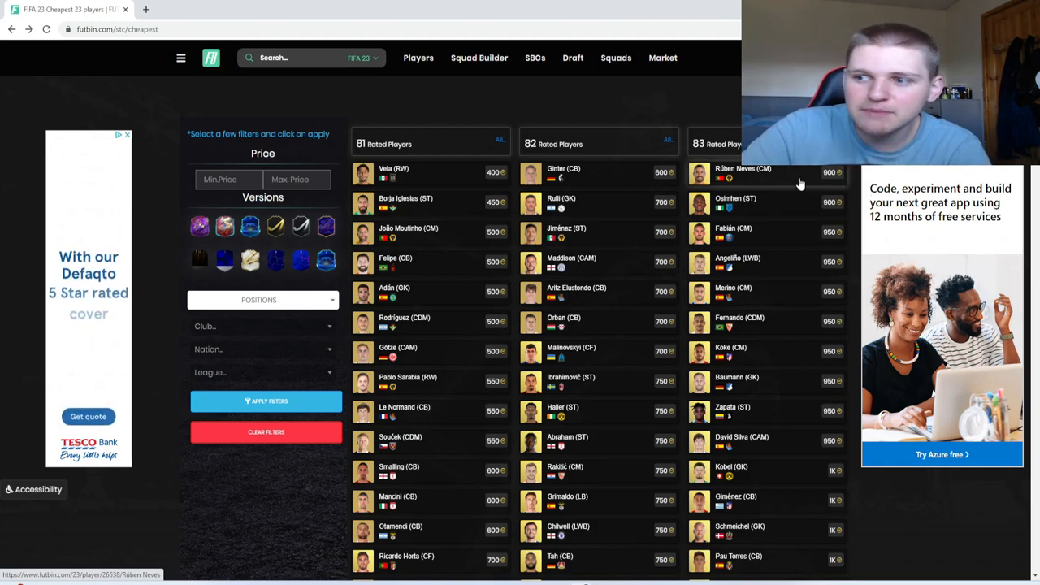
pyautogui.moveTo(735, 203)
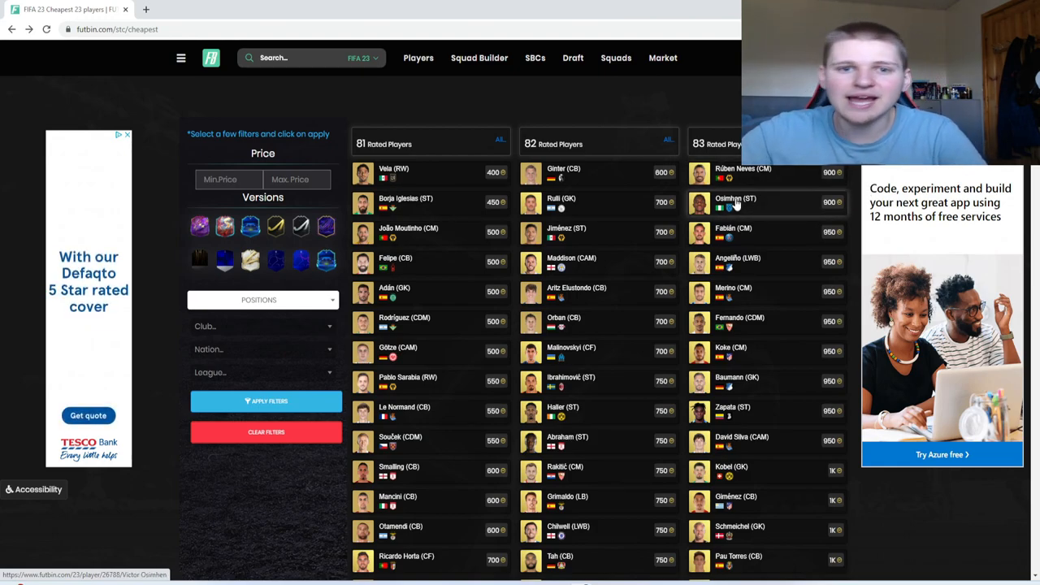
pyautogui.moveTo(735, 228)
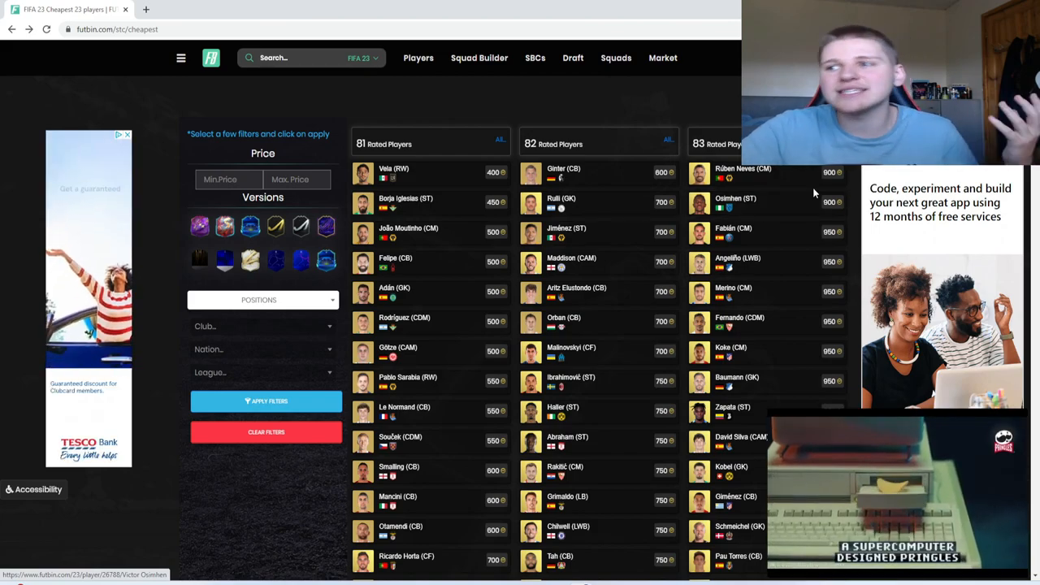
pyautogui.scroll(-3)
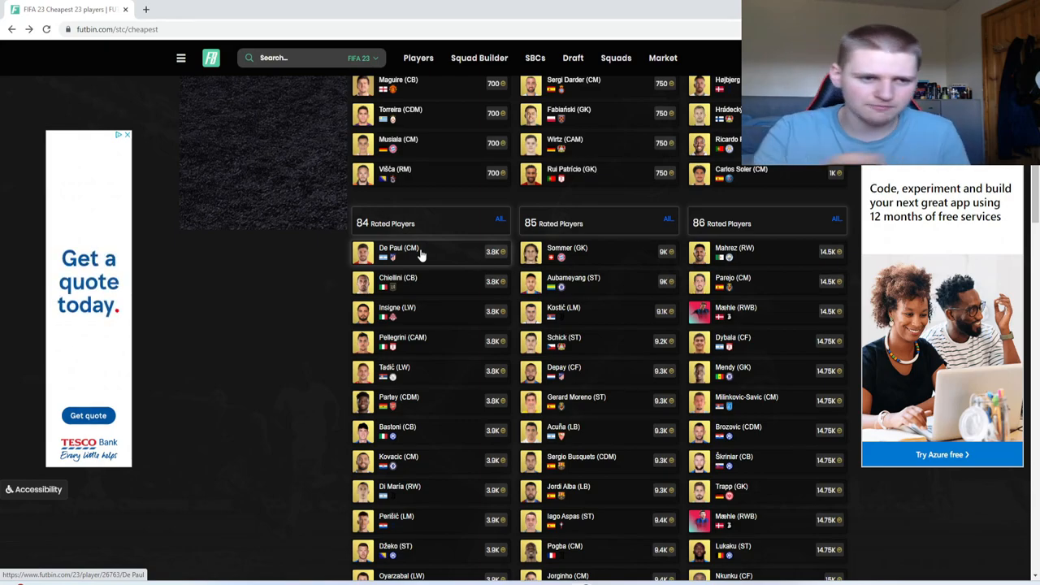
pyautogui.moveTo(431, 250)
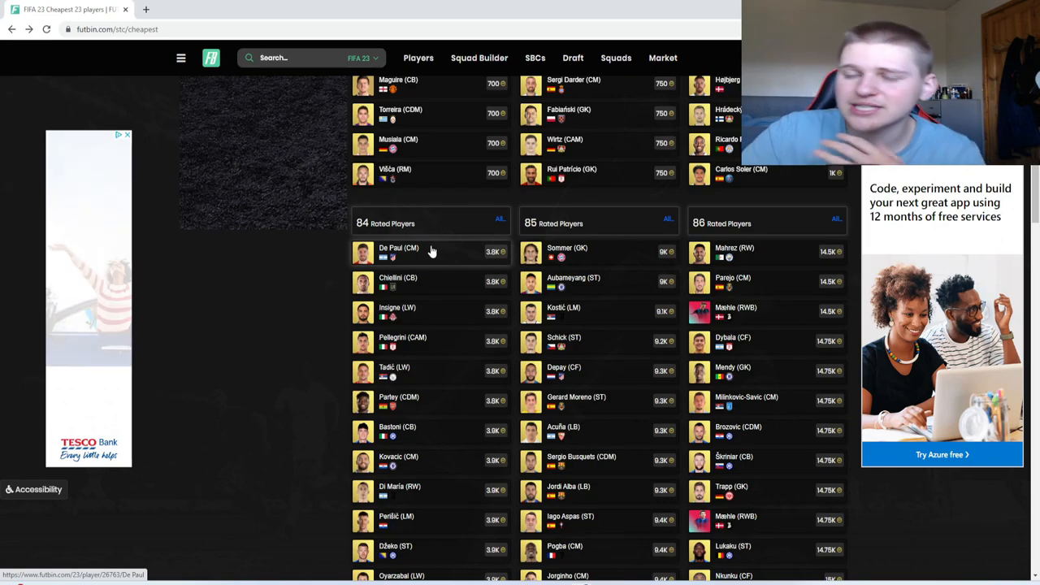
pyautogui.moveTo(462, 328)
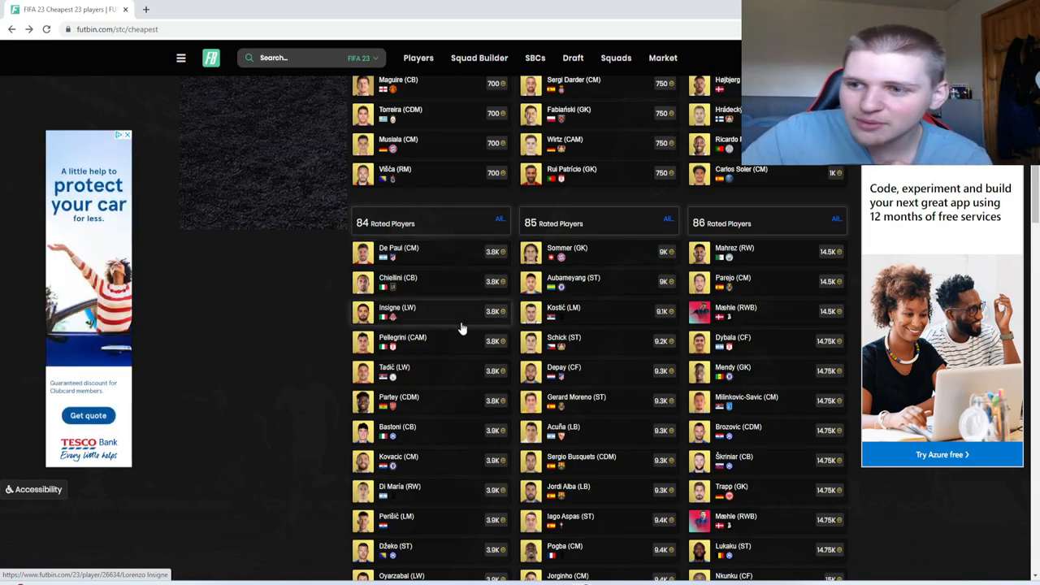
pyautogui.scroll(-3)
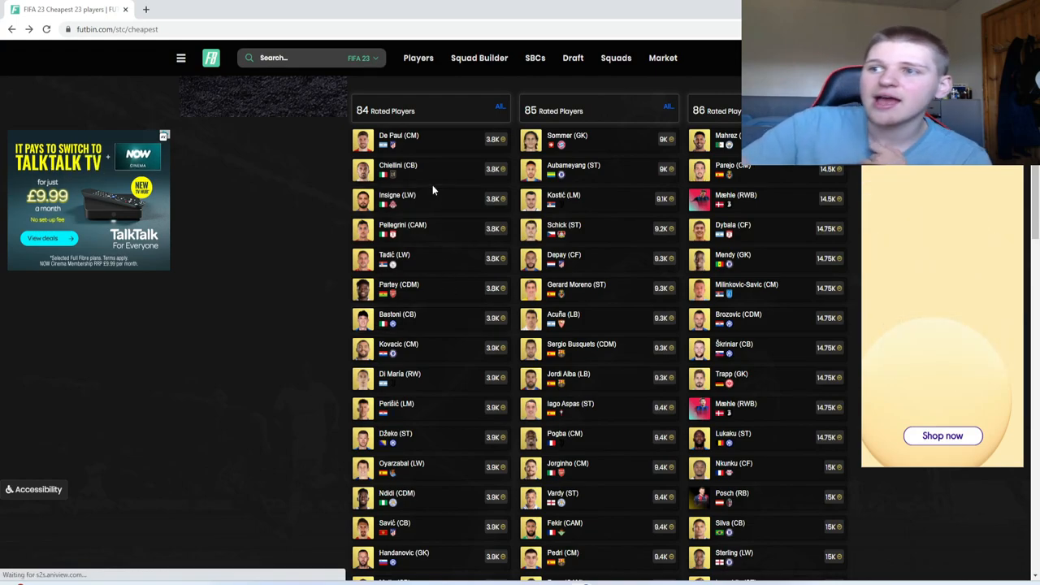
pyautogui.click(399, 140)
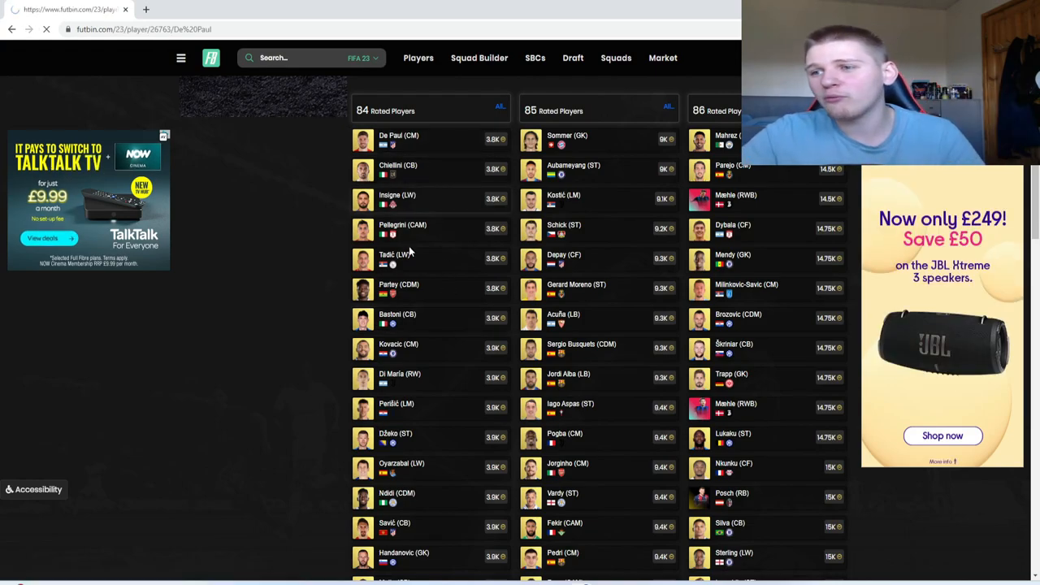
pyautogui.click(398, 135)
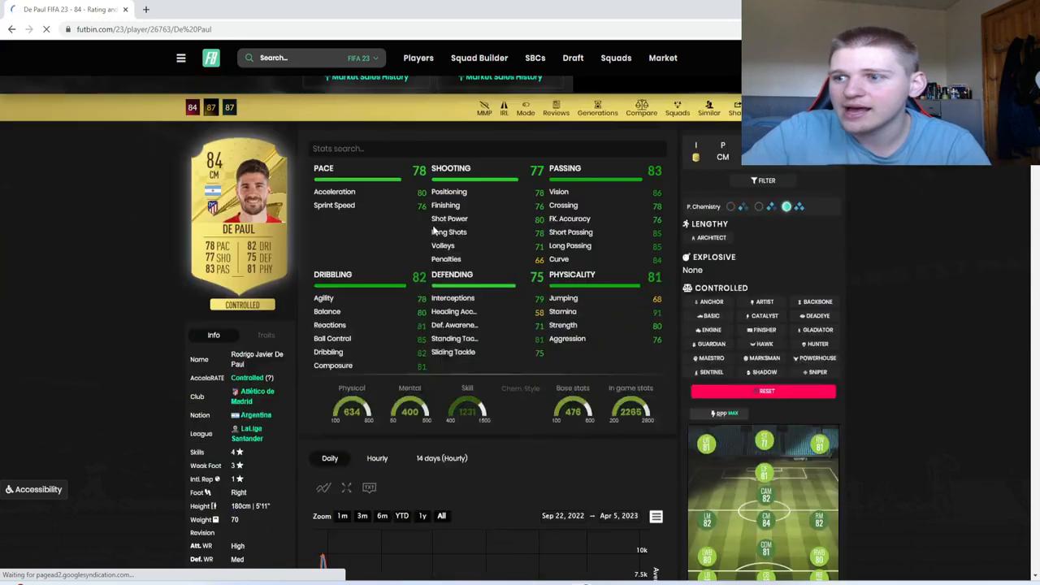
pyautogui.scroll(-3)
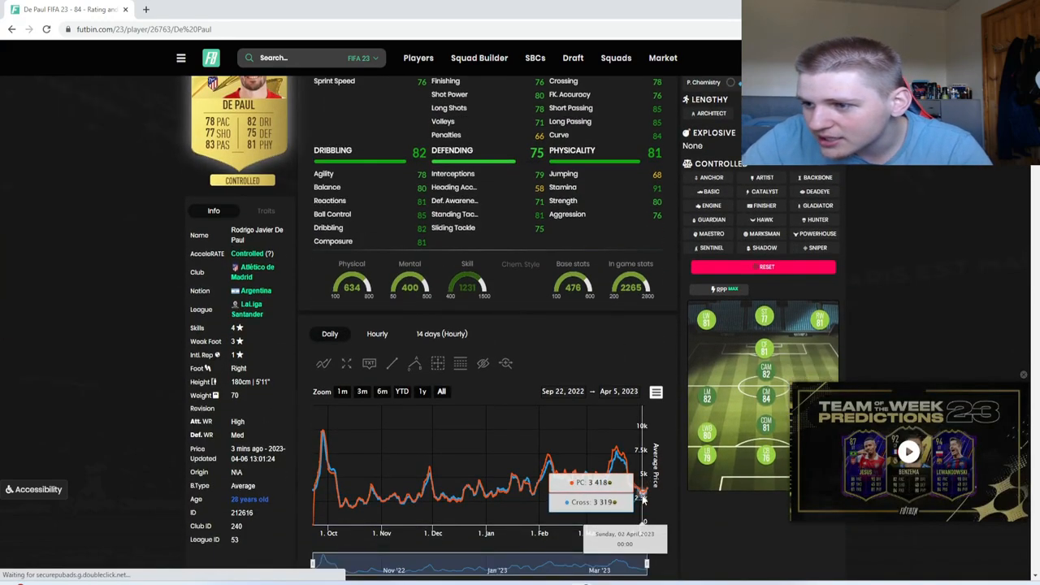
pyautogui.moveTo(646, 487)
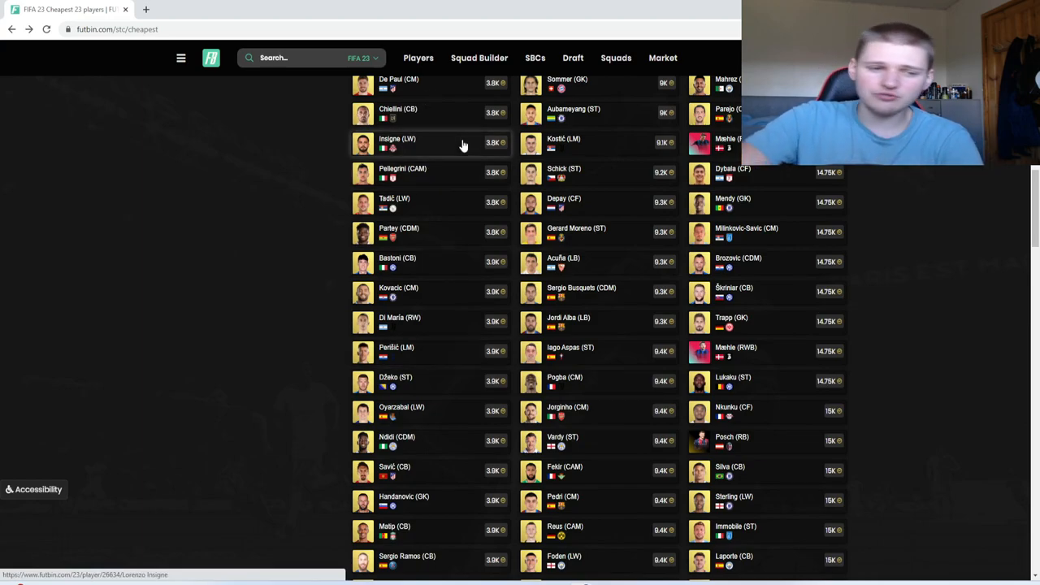
pyautogui.scroll(-3)
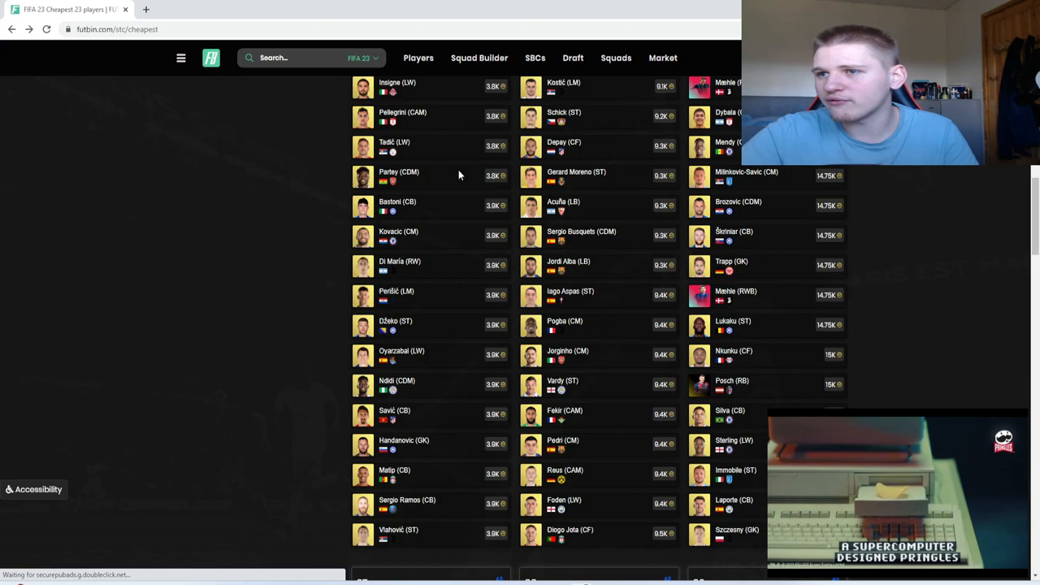
pyautogui.scroll(3)
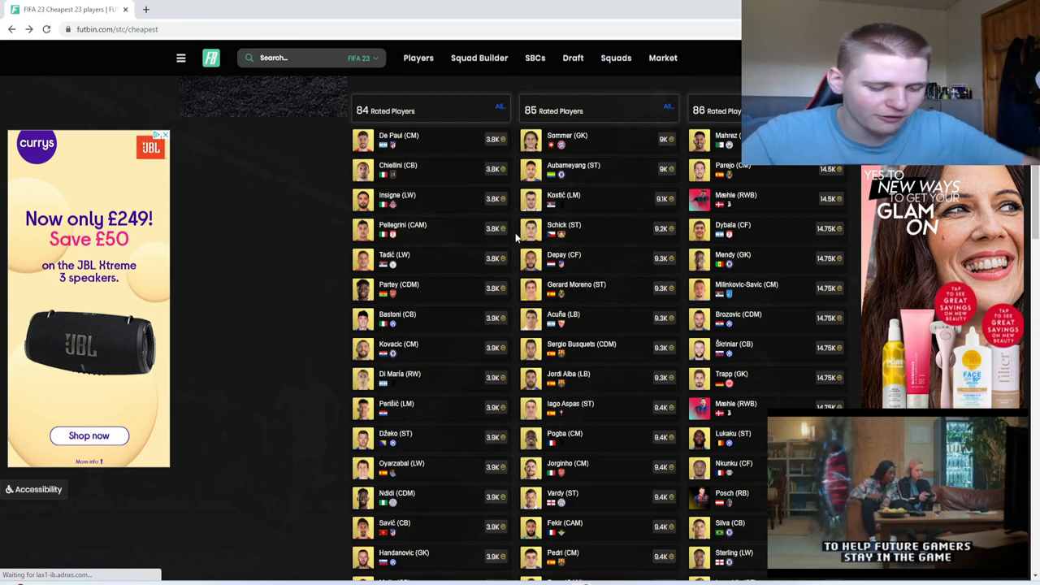
pyautogui.moveTo(604, 153)
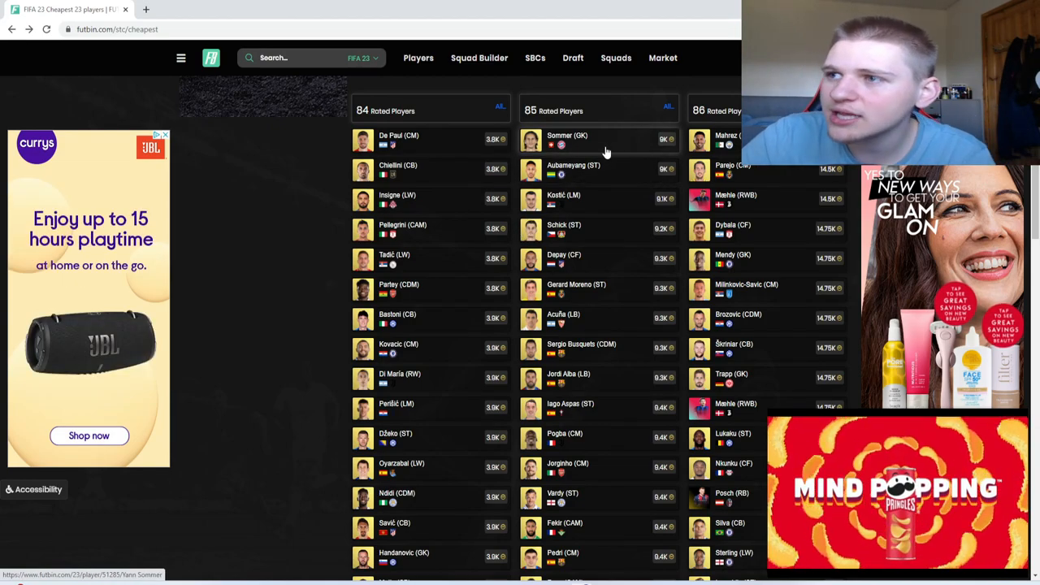
pyautogui.click(568, 139)
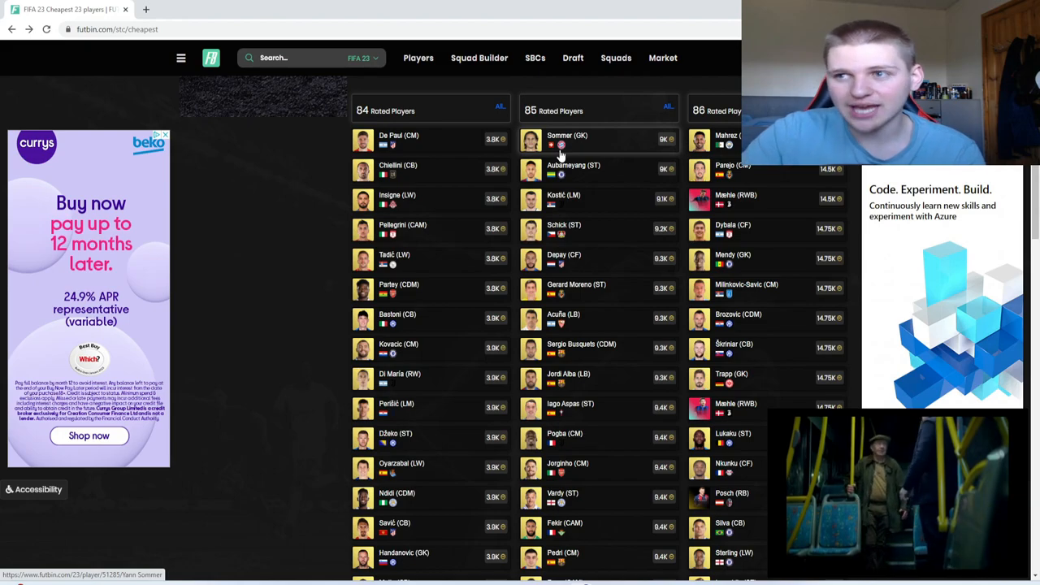
pyautogui.click(567, 137)
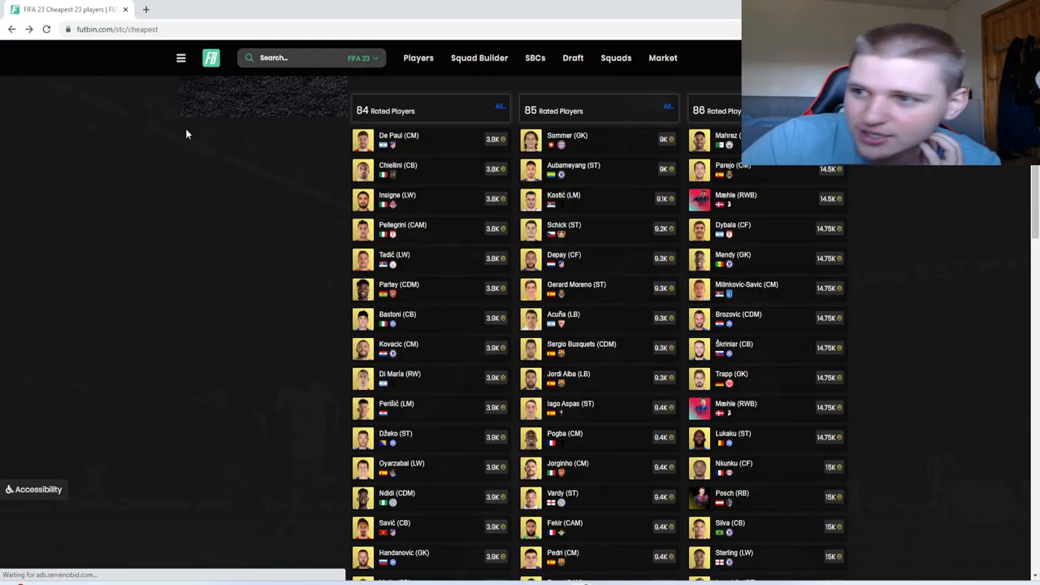
pyautogui.scroll(-3)
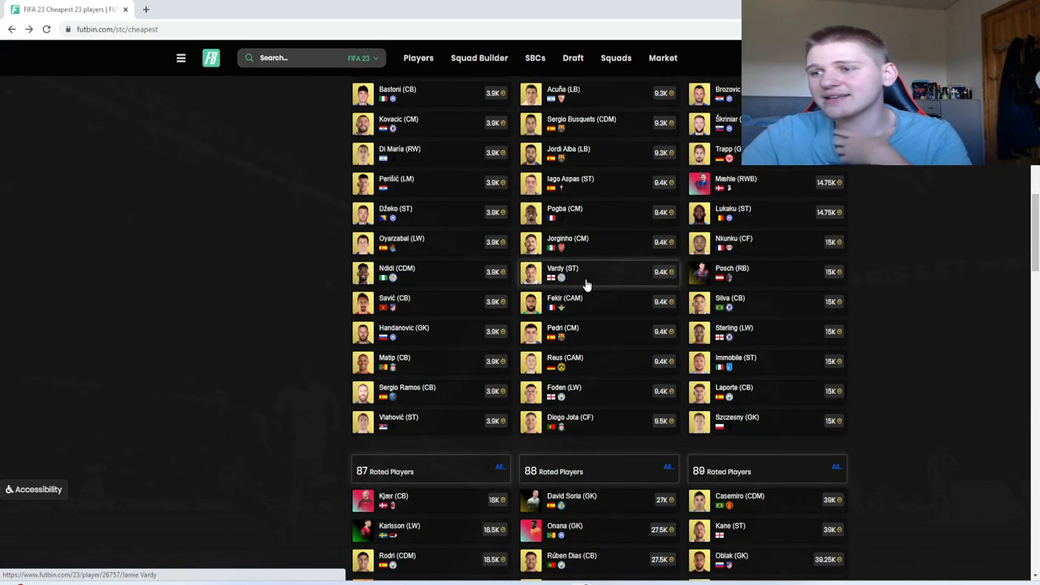
pyautogui.scroll(3)
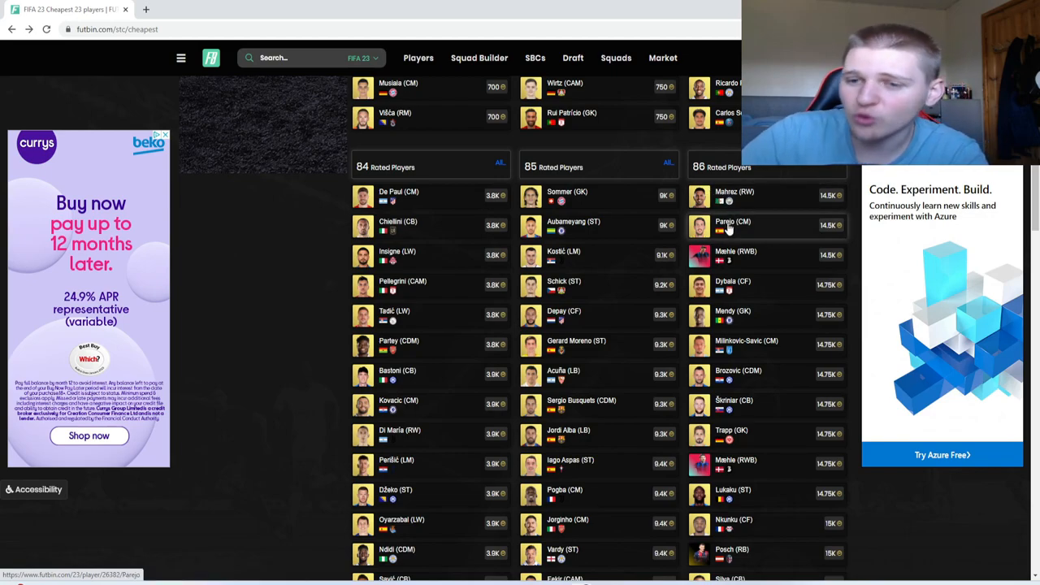
pyautogui.moveTo(748, 201)
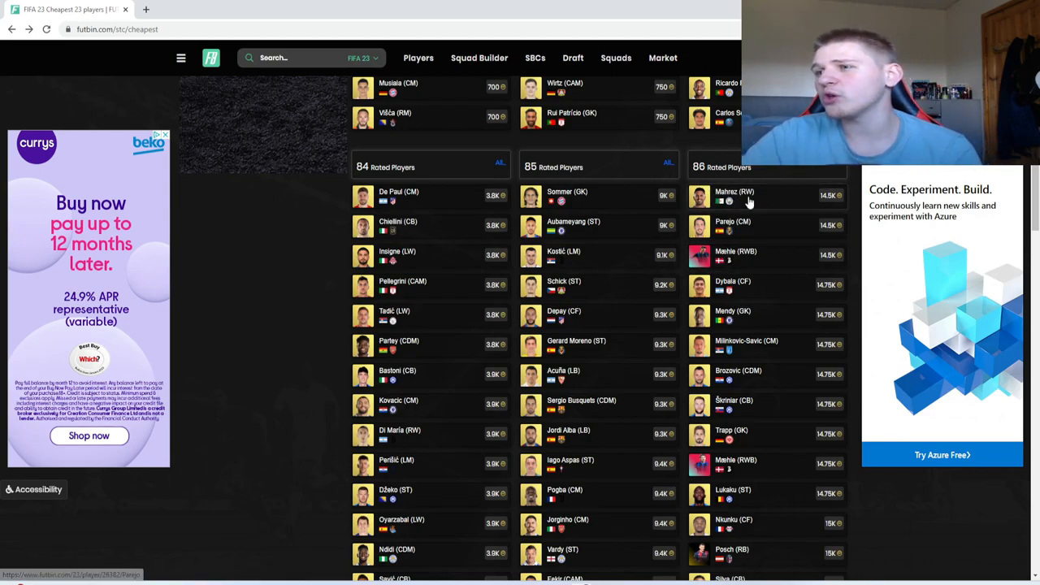
pyautogui.moveTo(785, 217)
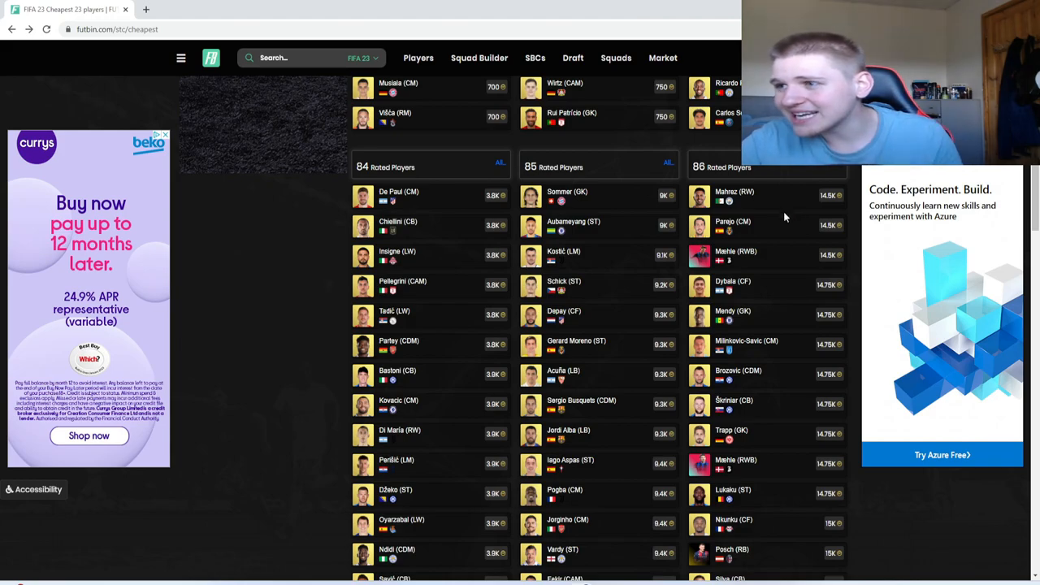
pyautogui.moveTo(699, 198)
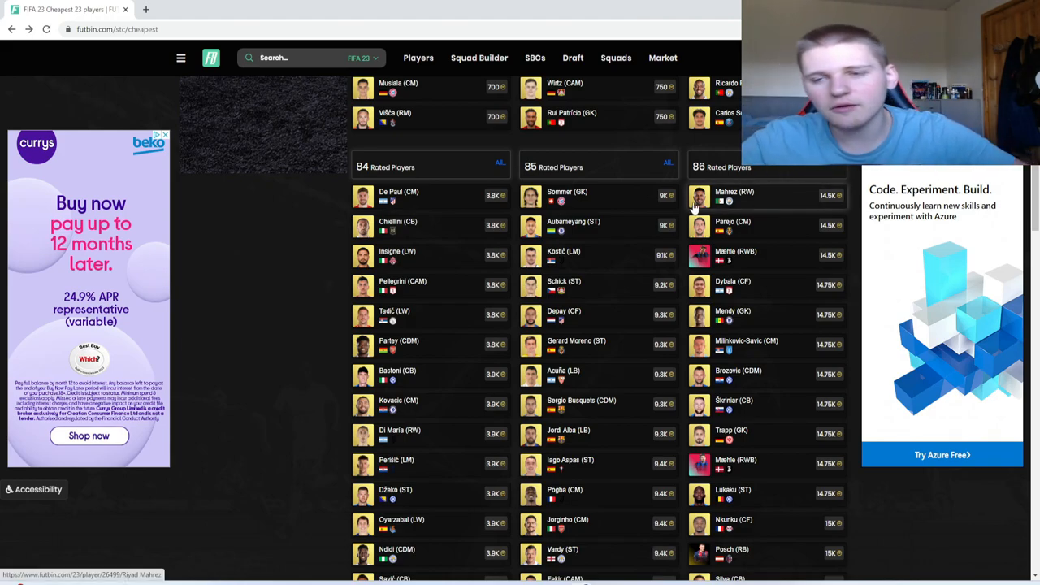
pyautogui.moveTo(731, 224)
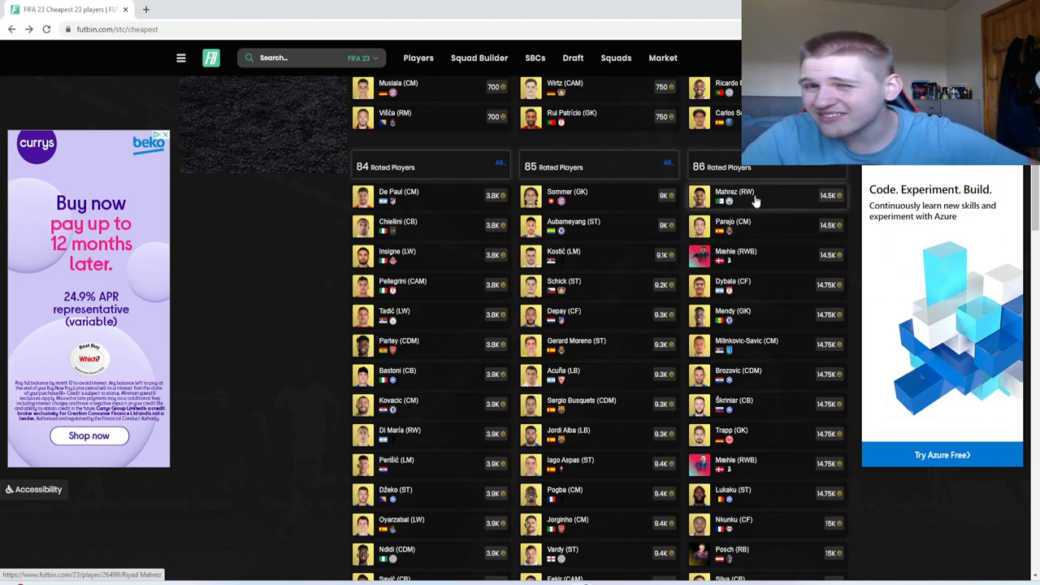
pyautogui.moveTo(741, 205)
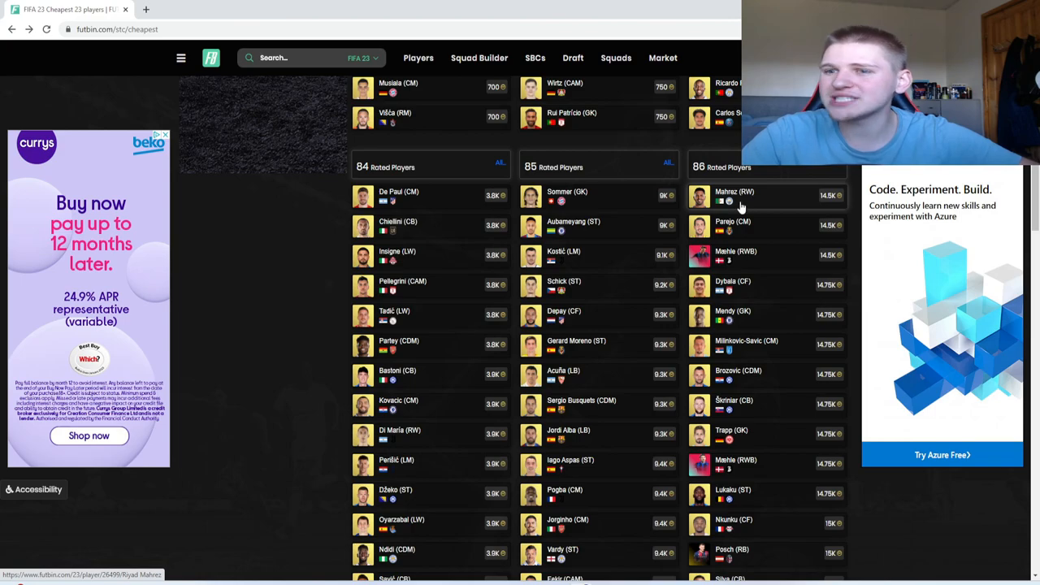
pyautogui.moveTo(723, 231)
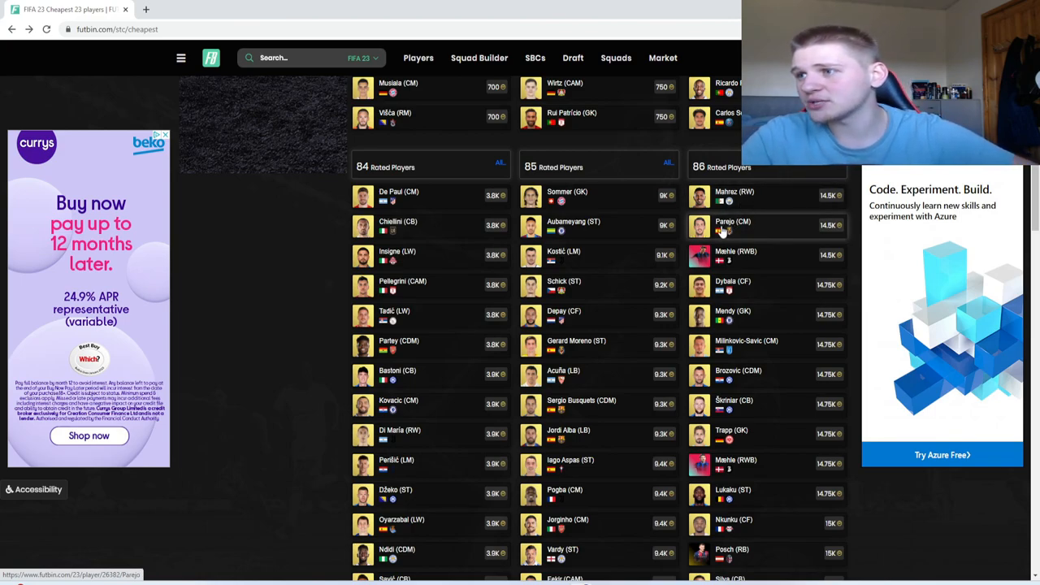
pyautogui.moveTo(725, 204)
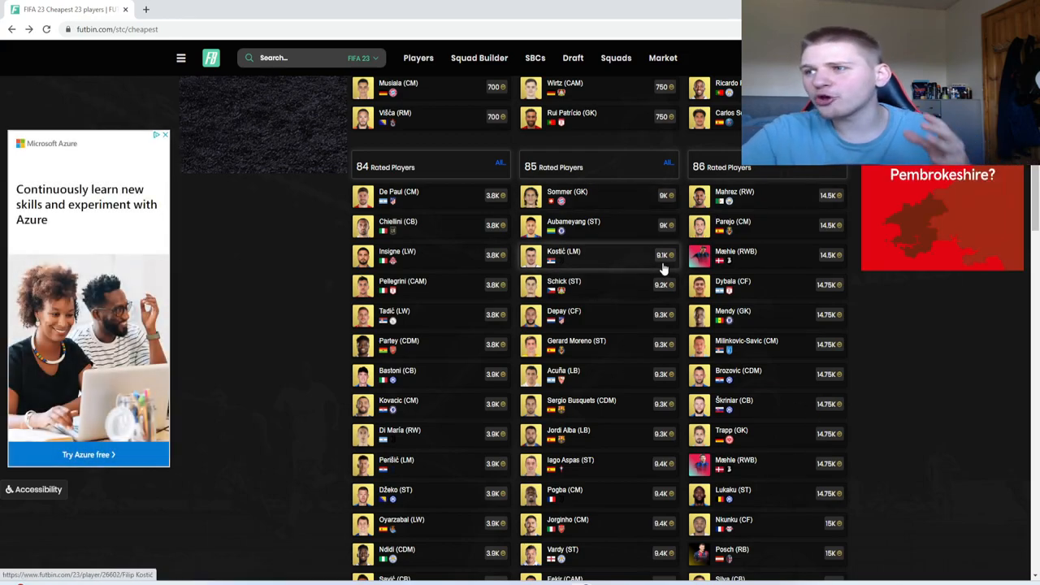
pyautogui.moveTo(702, 289)
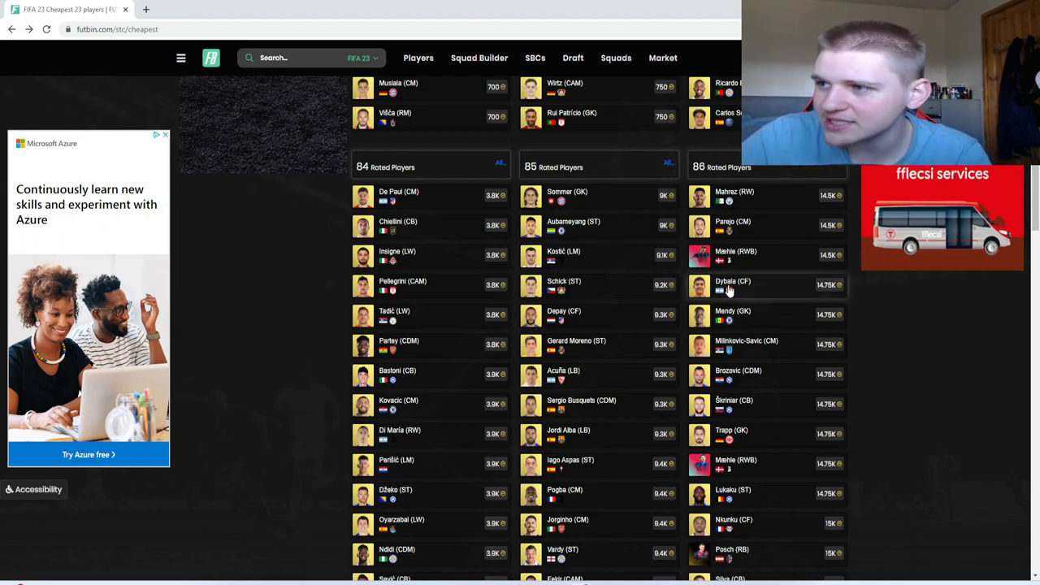
pyautogui.scroll(-3)
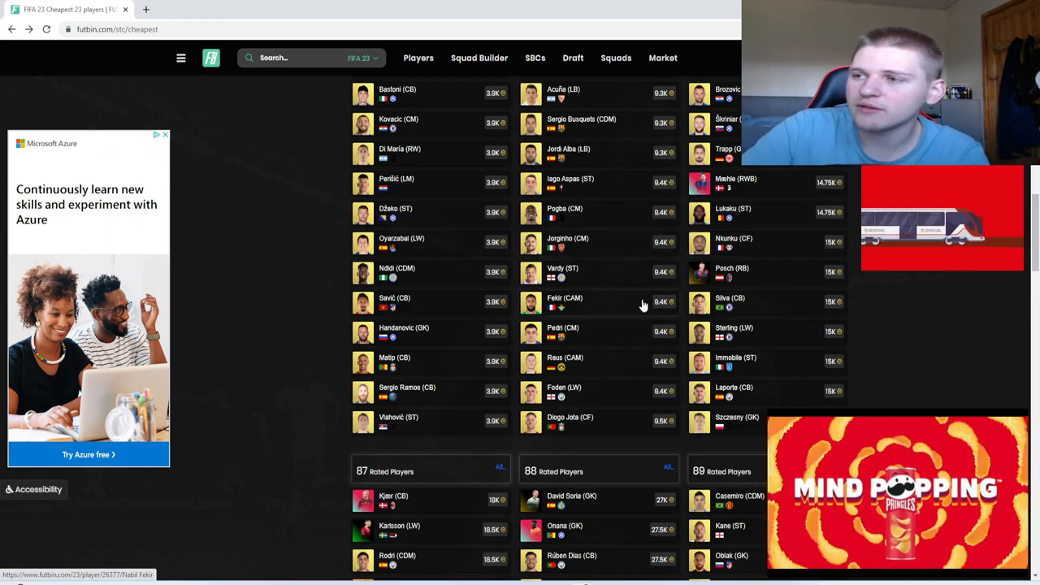
pyautogui.scroll(-3)
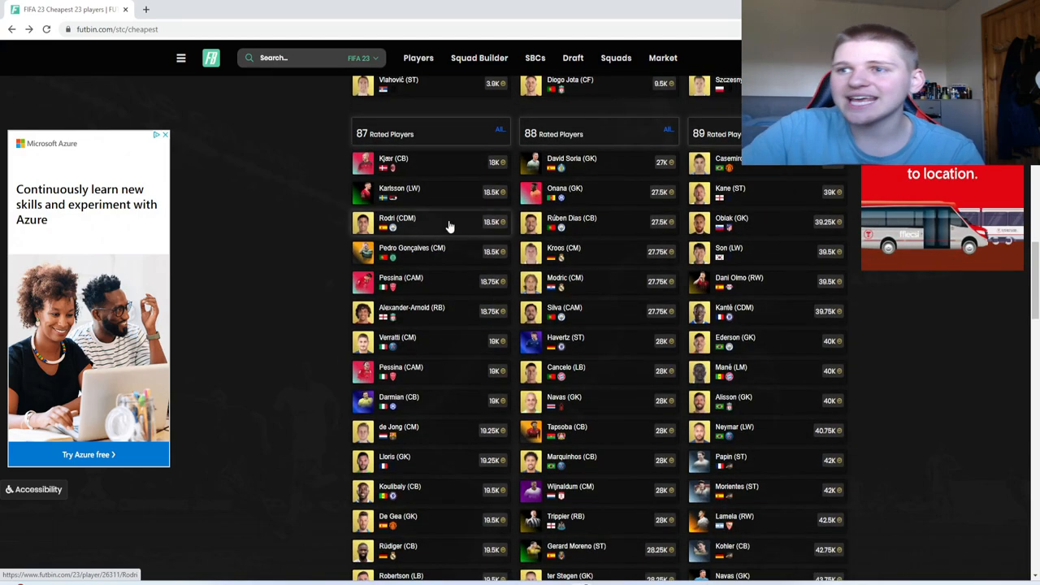
pyautogui.moveTo(414, 254)
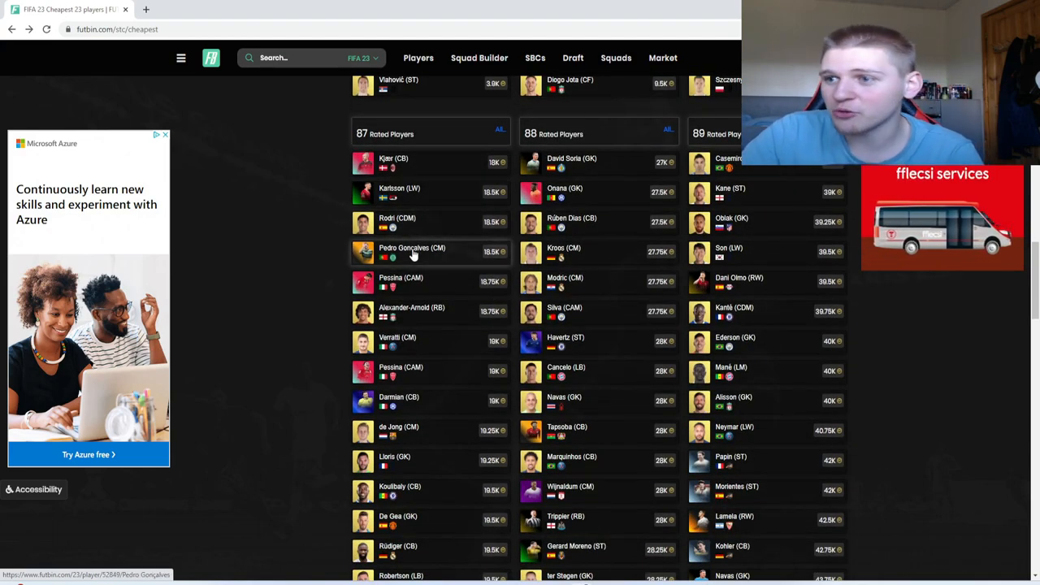
pyautogui.moveTo(442, 195)
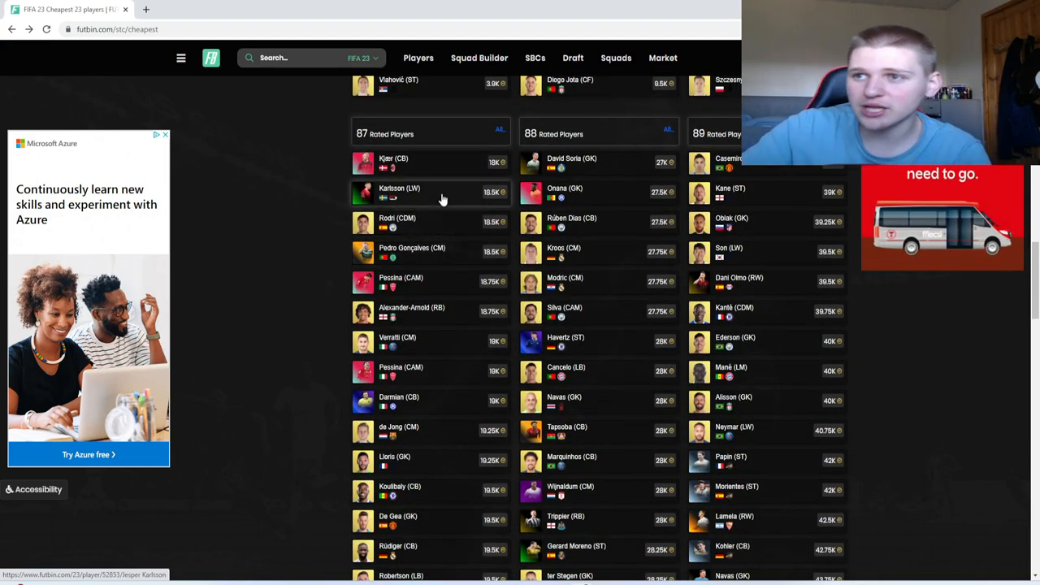
pyautogui.moveTo(430, 162)
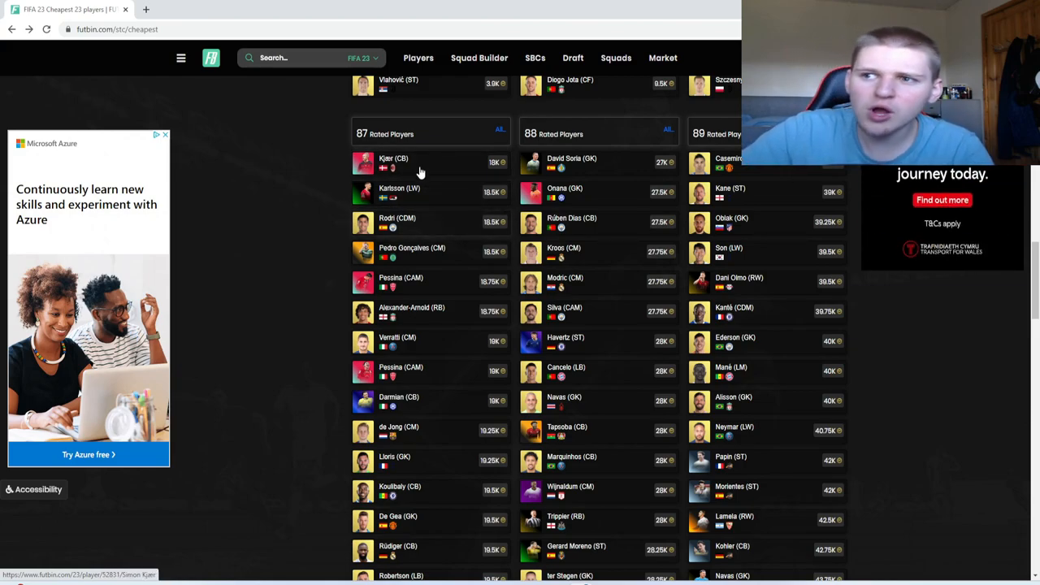
pyautogui.moveTo(407, 166)
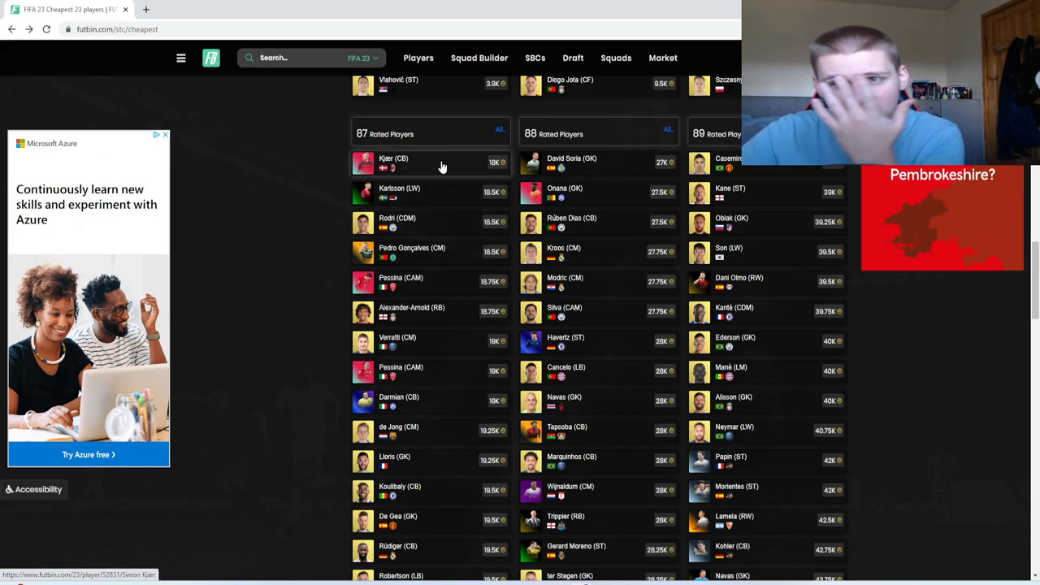
pyautogui.moveTo(393, 228)
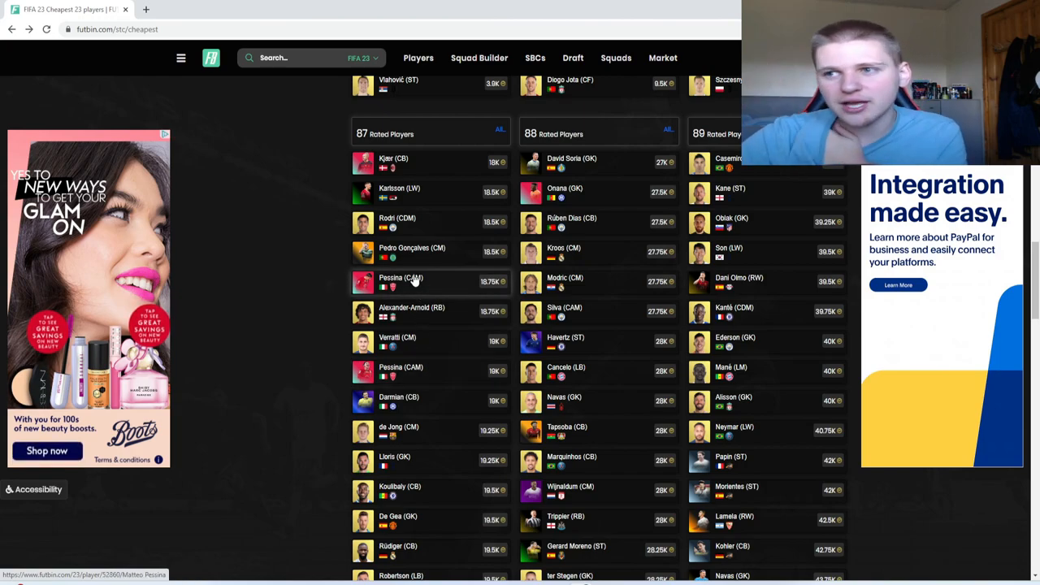
pyautogui.moveTo(398, 224)
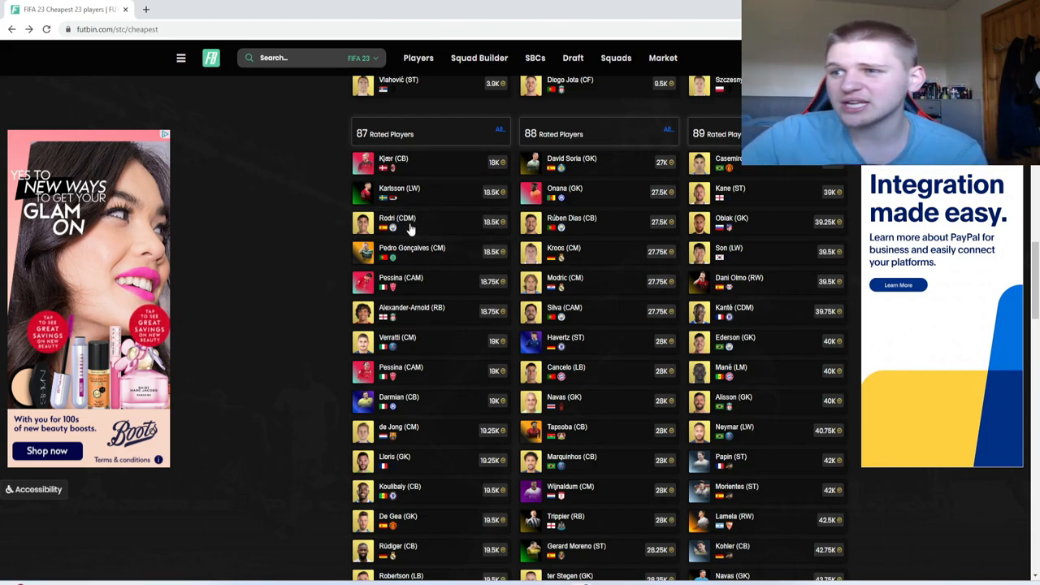
pyautogui.moveTo(657, 281)
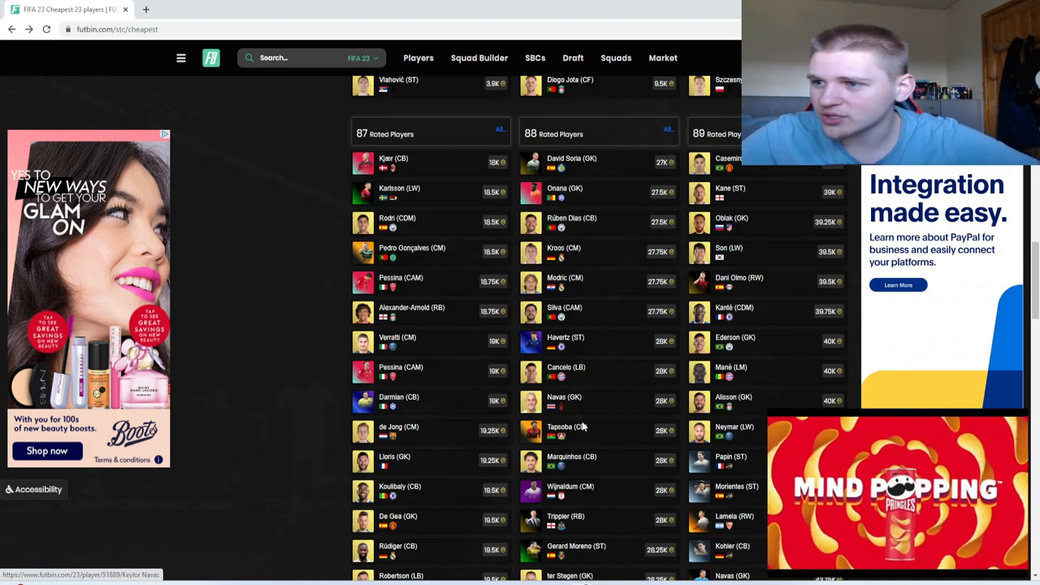
pyautogui.moveTo(572, 225)
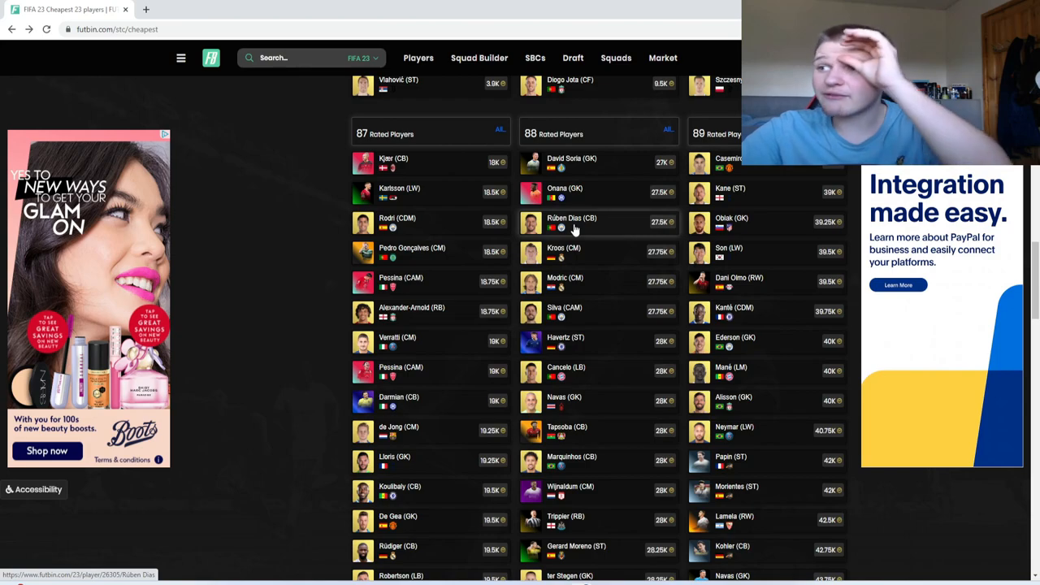
pyautogui.moveTo(569, 238)
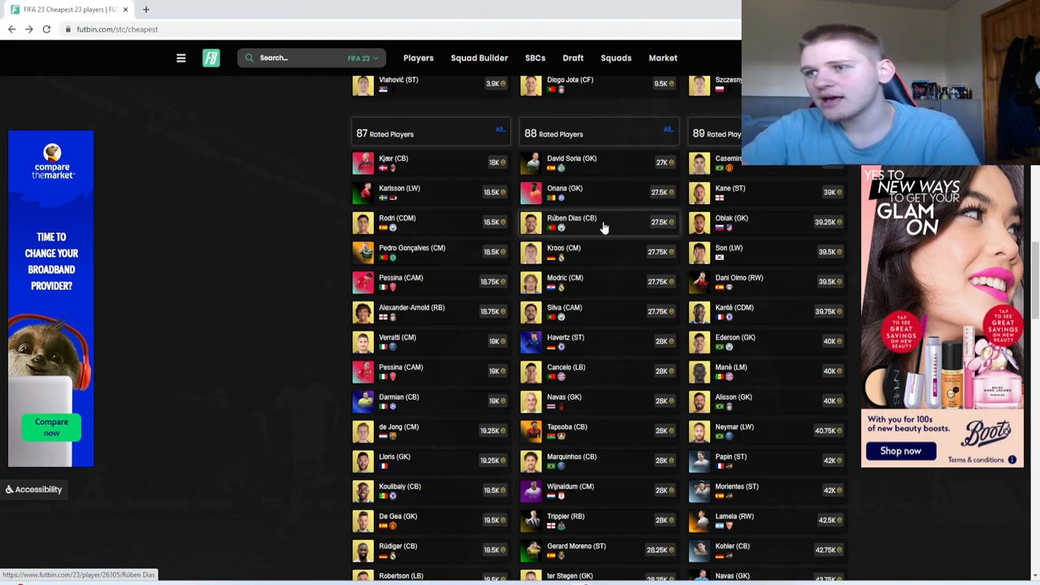
pyautogui.moveTo(575, 230)
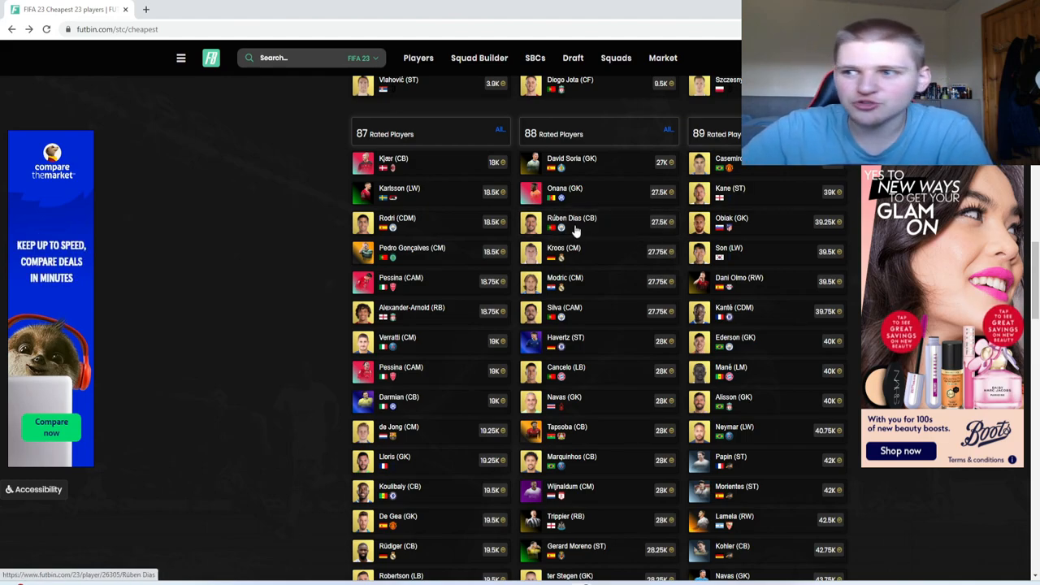
pyautogui.moveTo(593, 252)
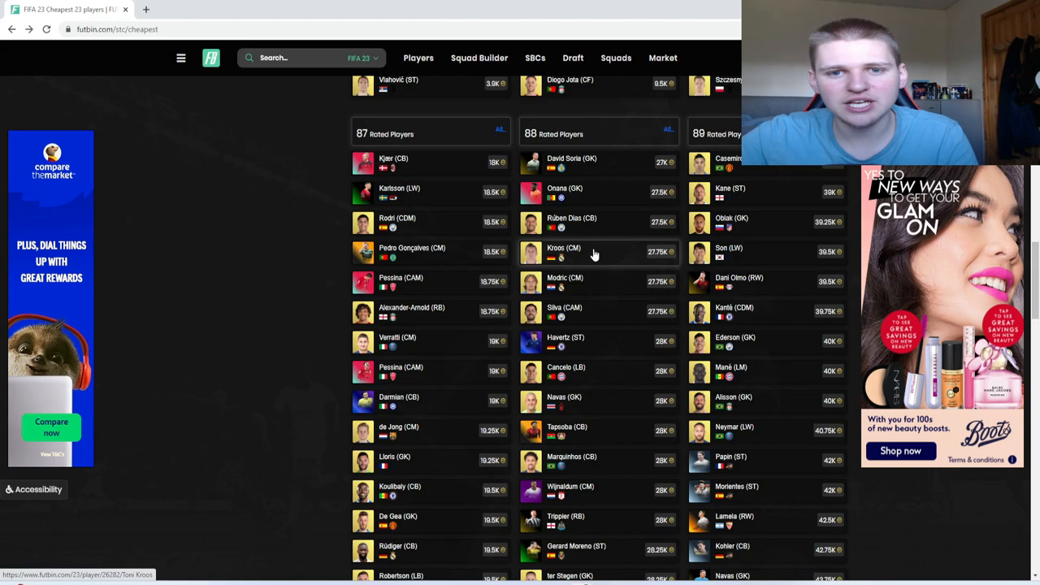
pyautogui.moveTo(633, 325)
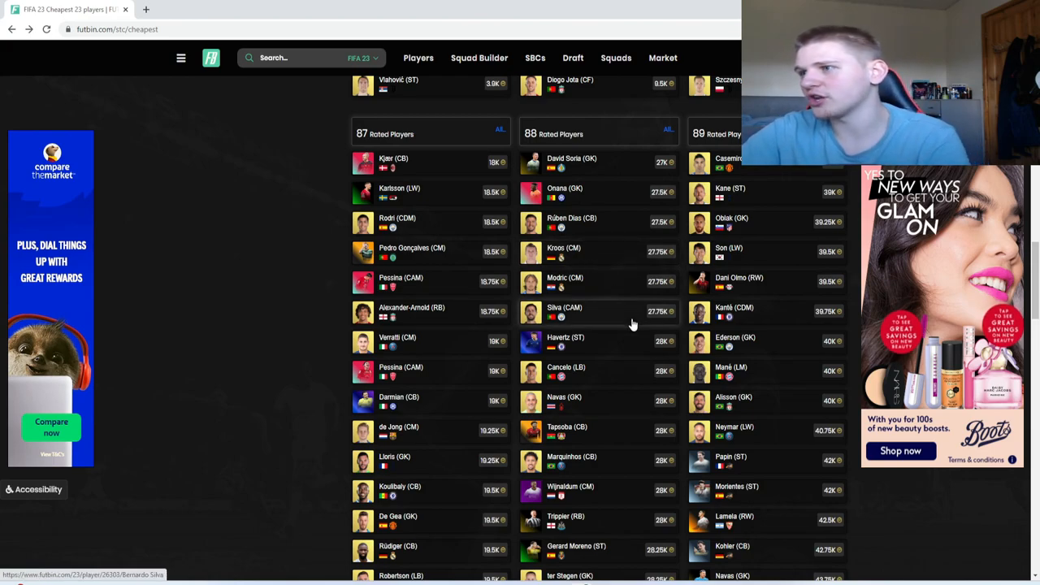
pyautogui.moveTo(626, 374)
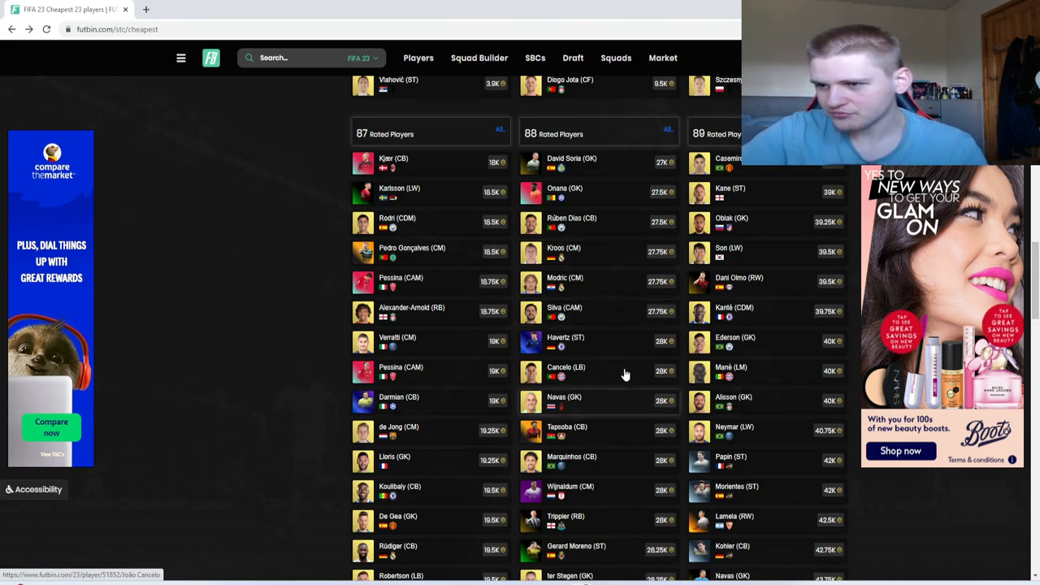
pyautogui.moveTo(611, 283)
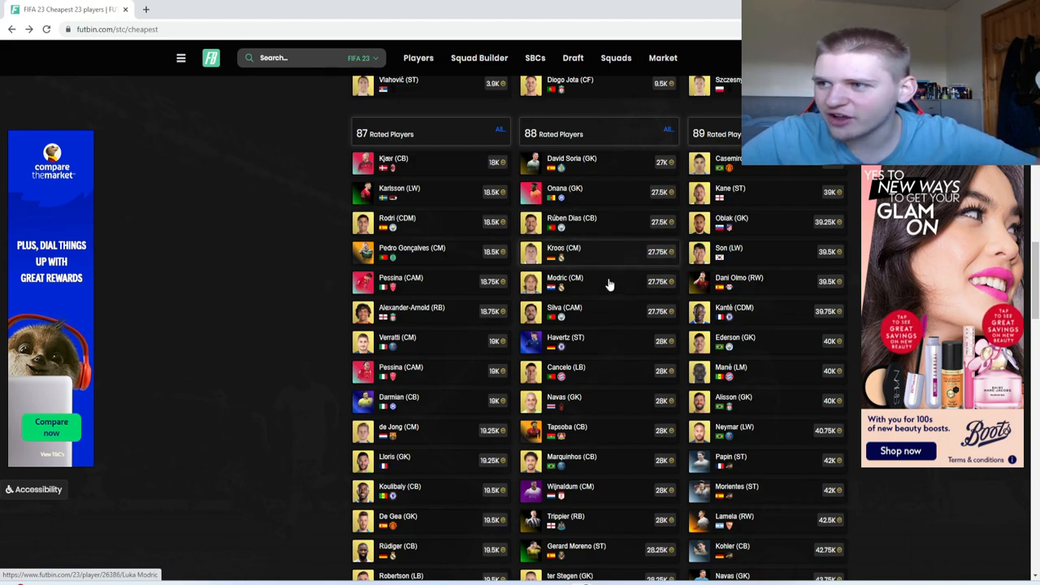
pyautogui.moveTo(767, 162)
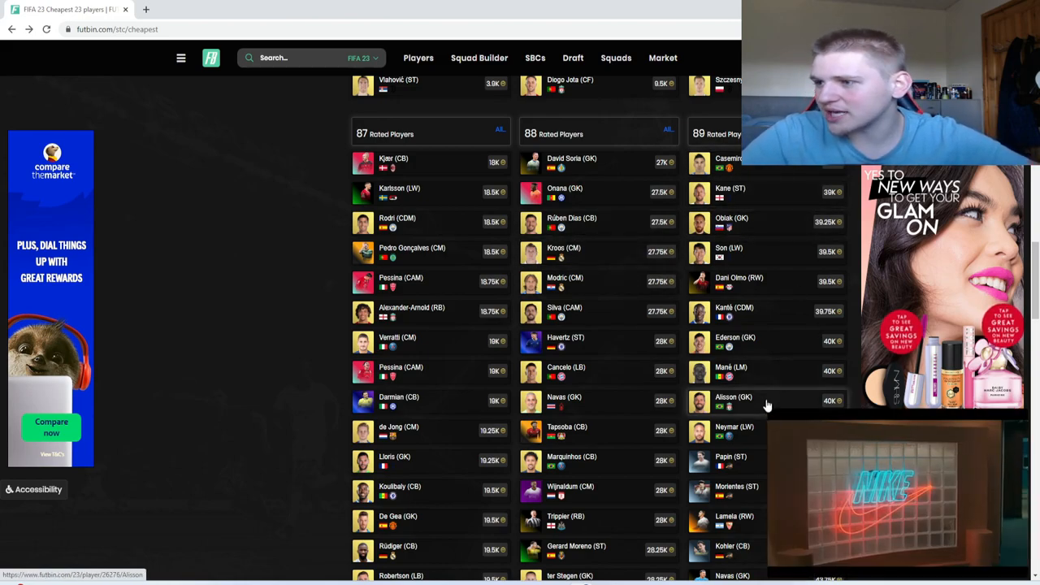
# - Scroll back up to the 84, 85 and 86 Rated Players tables, with De Paul at 3.0K
pyautogui.scroll(3)
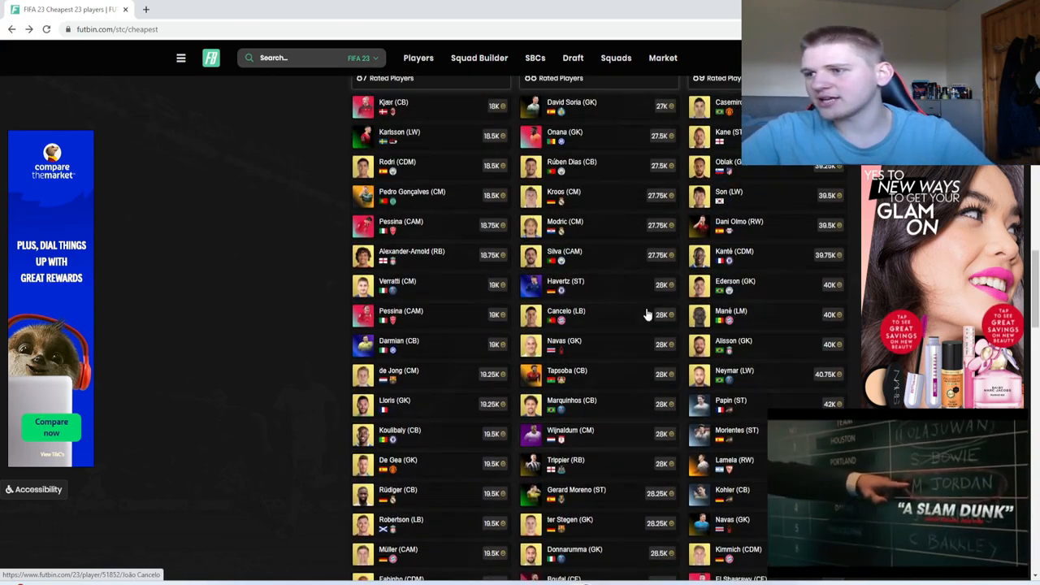
pyautogui.moveTo(642, 260)
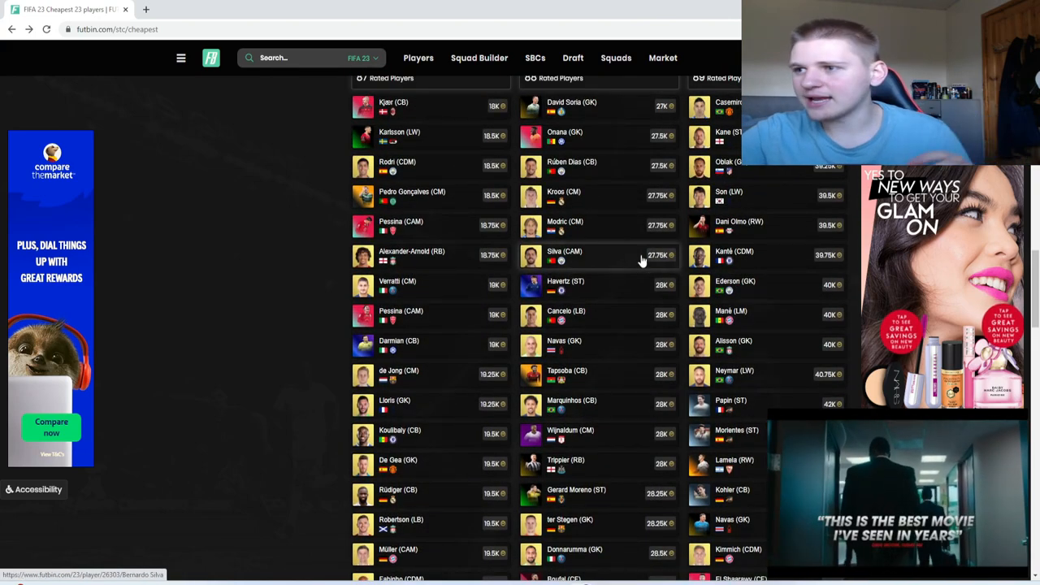
pyautogui.moveTo(591, 203)
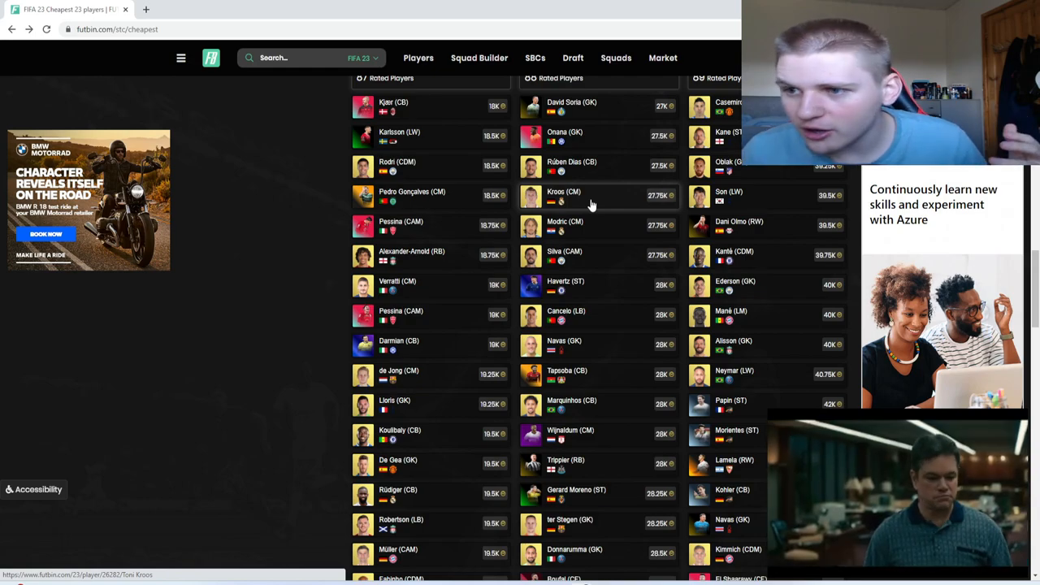
pyautogui.moveTo(540, 203)
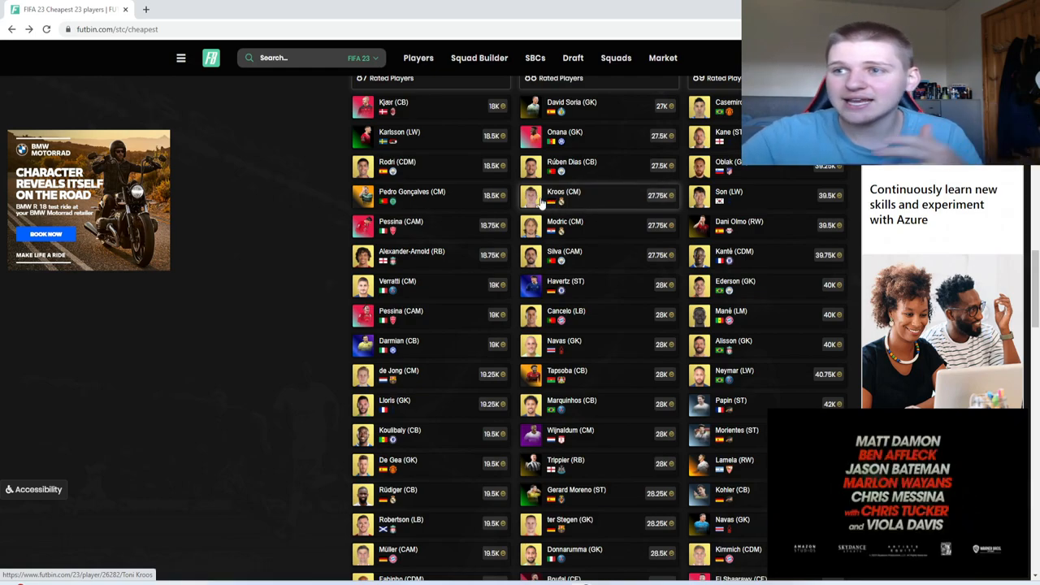
pyautogui.scroll(3)
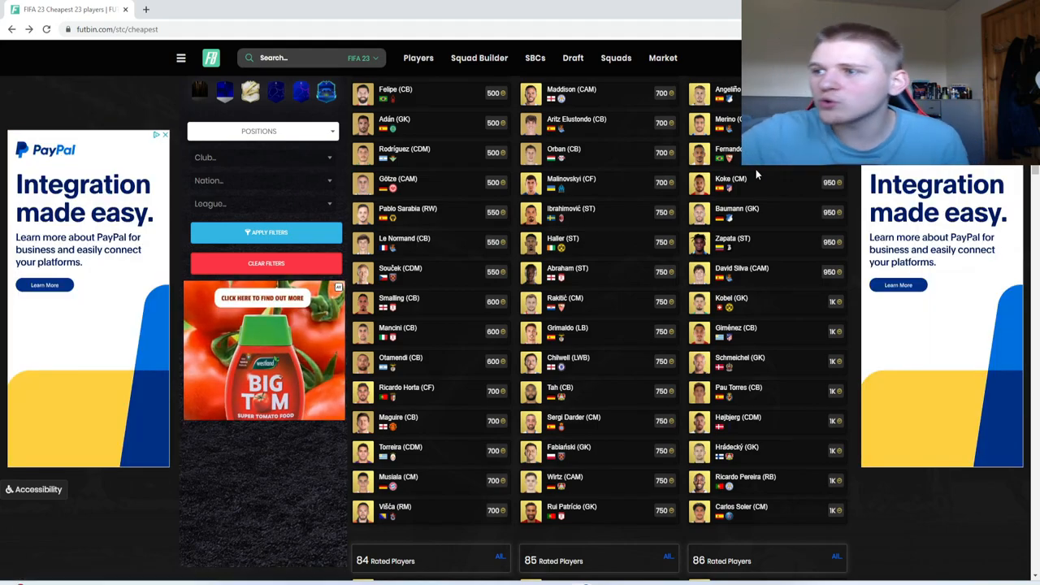
pyautogui.scroll(-3)
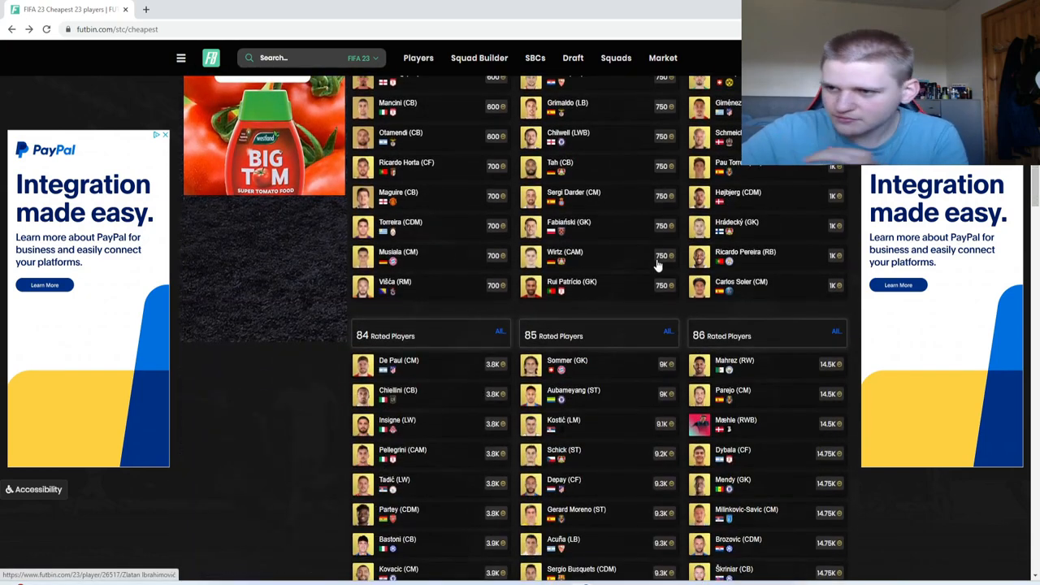